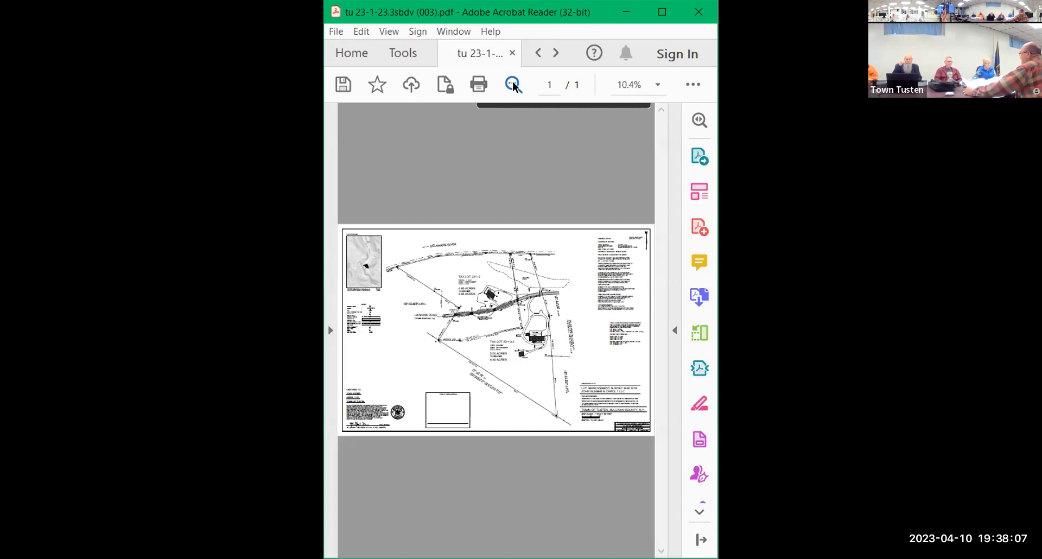
mouse_move(614, 40)
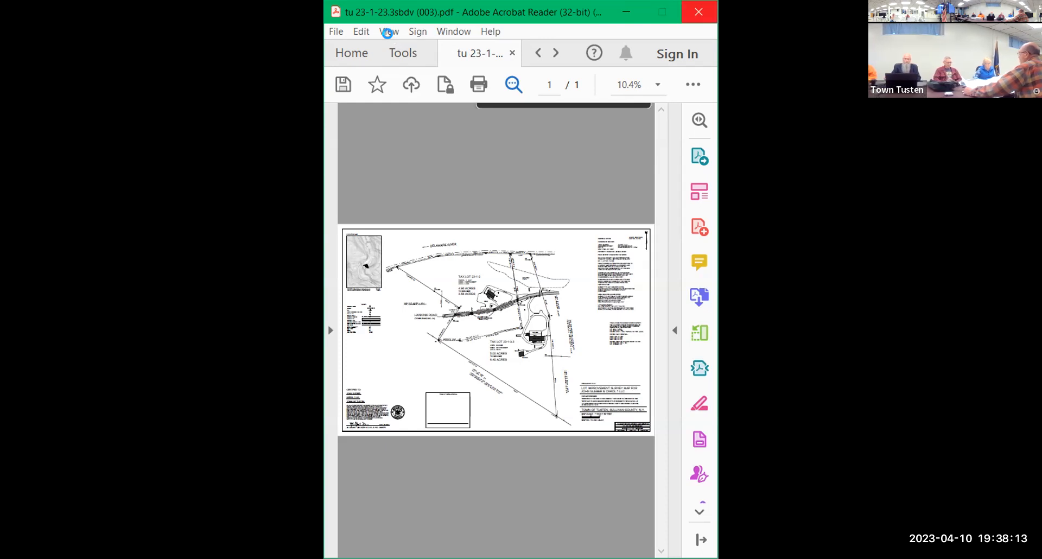
mouse_move(437, 129)
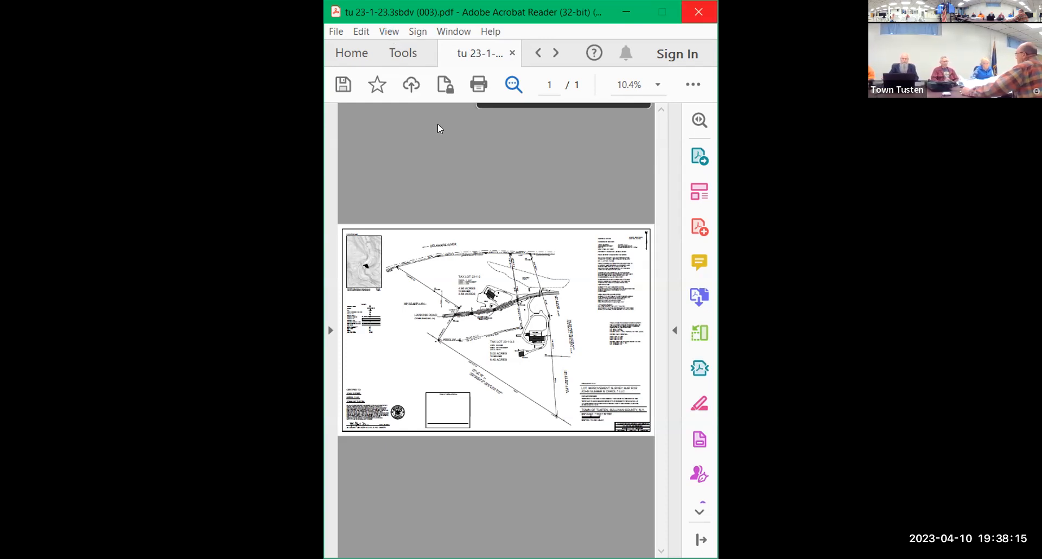
Step: Bring up the View zoom choices over the one-page survey map shown at about 10%
click(388, 32)
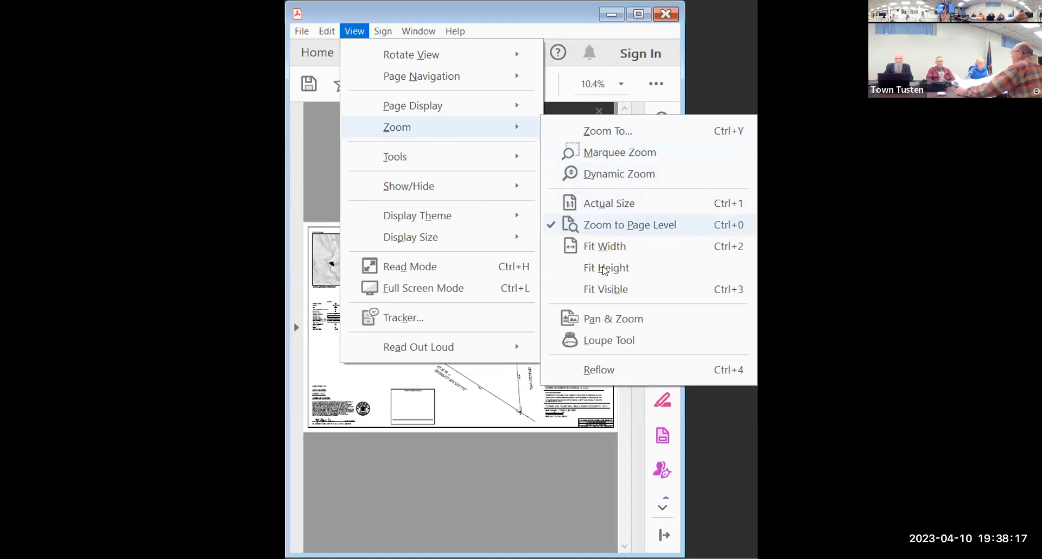
mouse_move(605, 247)
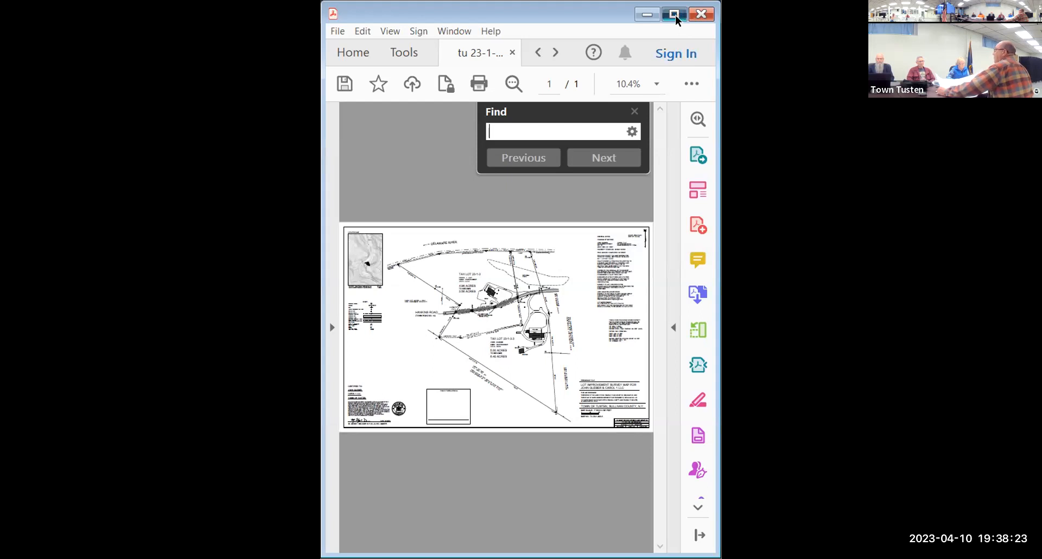
Step: Maximize the Acrobat window and zoom the survey map in to 66.7% on the Hankins Road tax lots
click(674, 14)
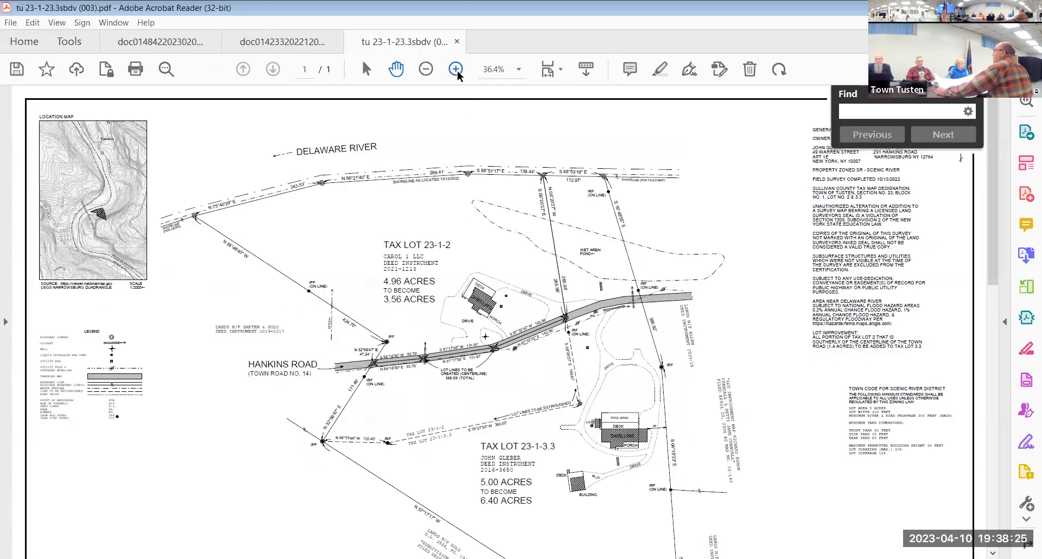
mouse_move(457, 69)
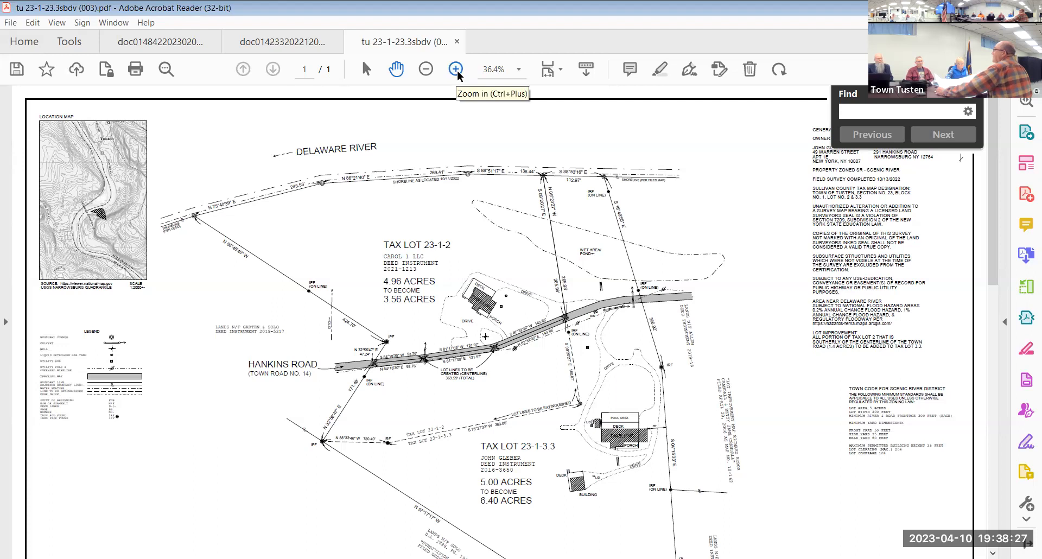
click(456, 69)
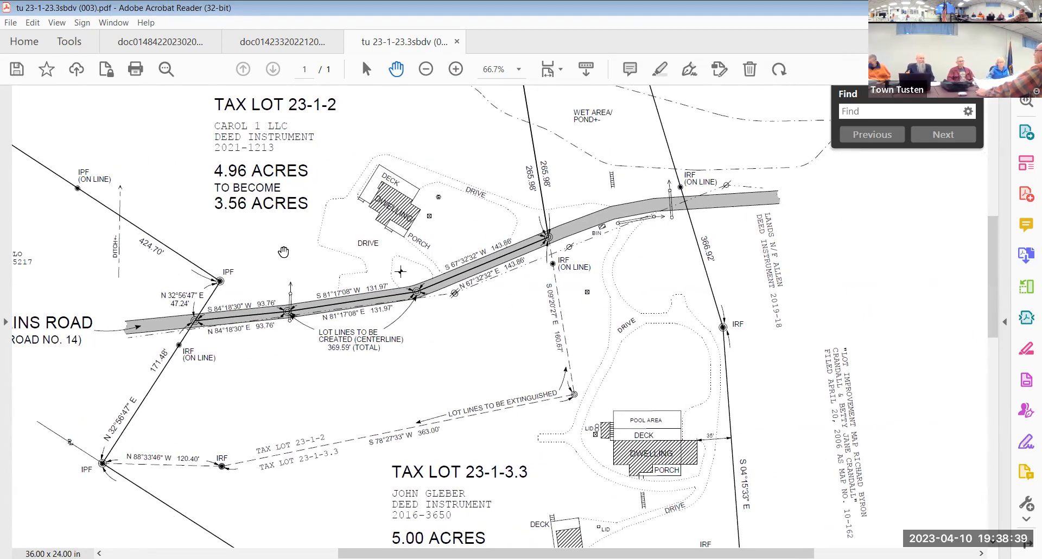
mouse_move(338, 275)
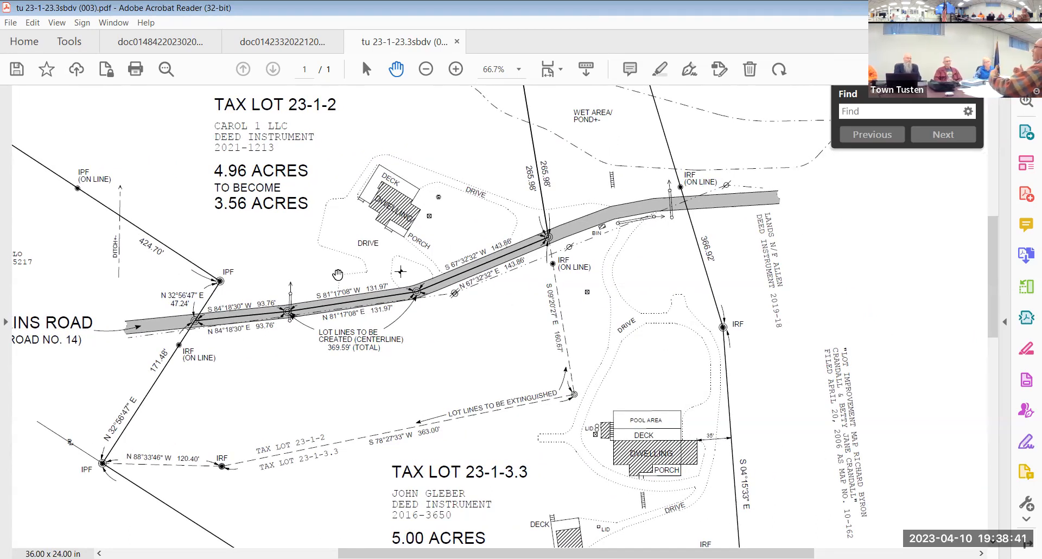
mouse_move(358, 267)
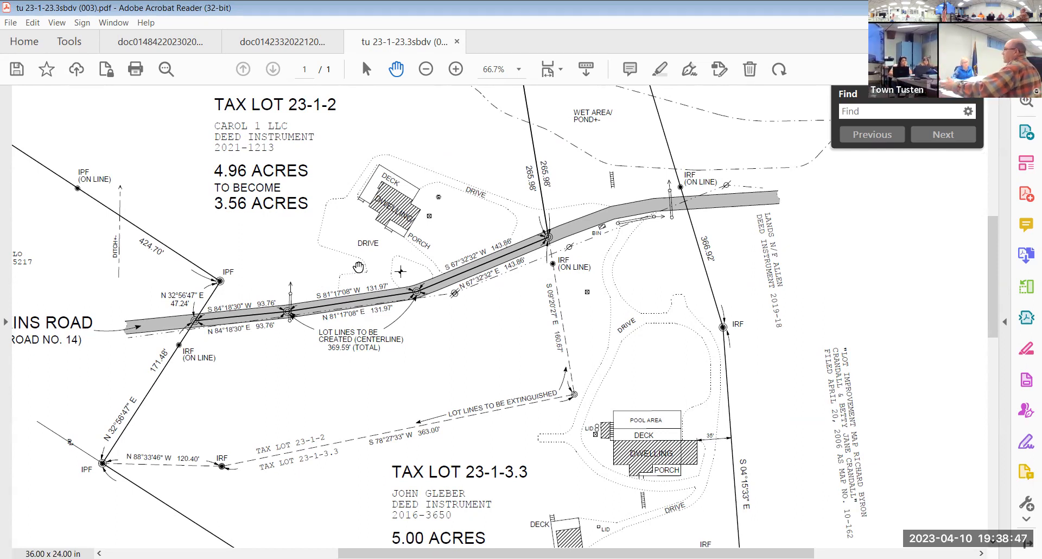
mouse_move(328, 276)
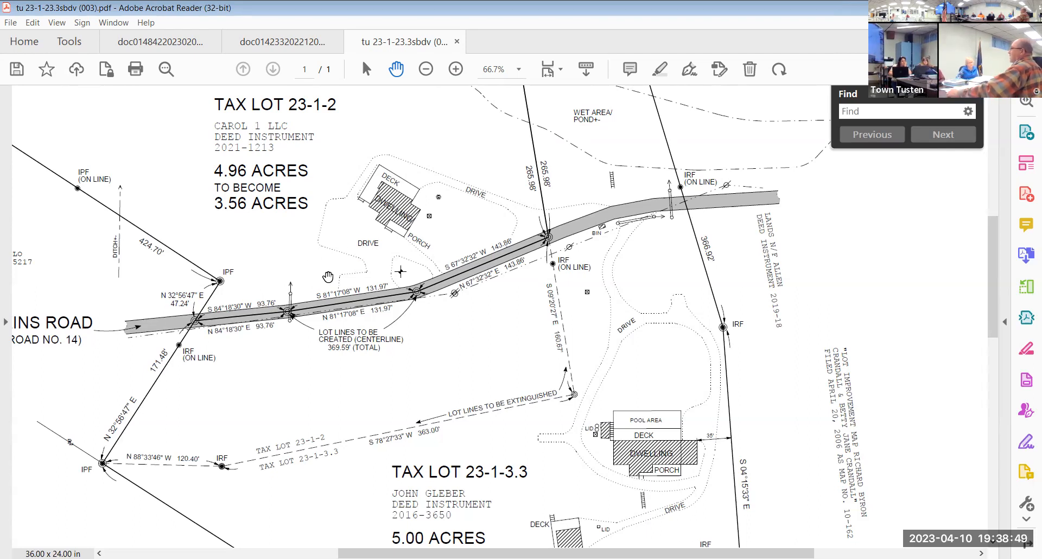
mouse_move(320, 316)
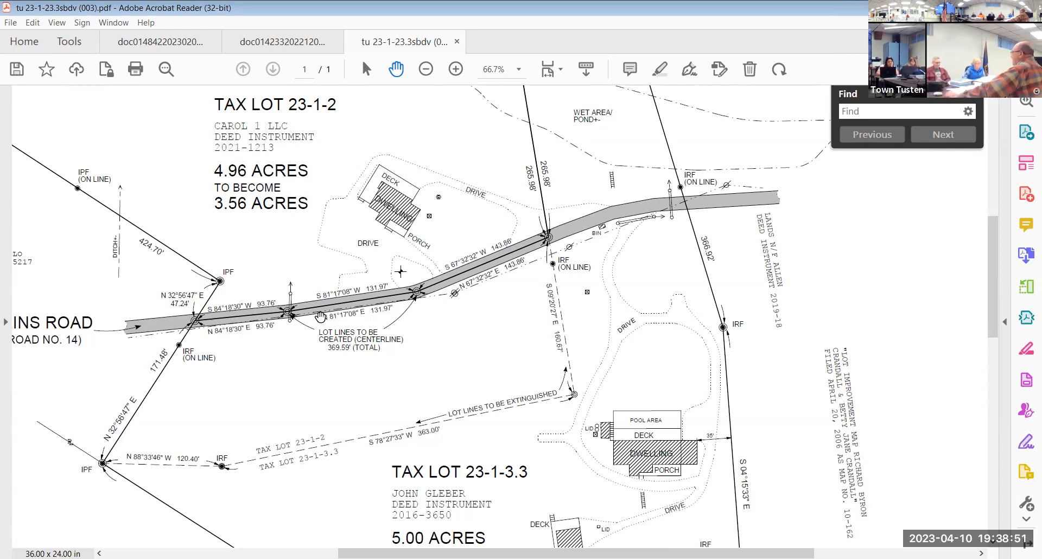
mouse_move(291, 253)
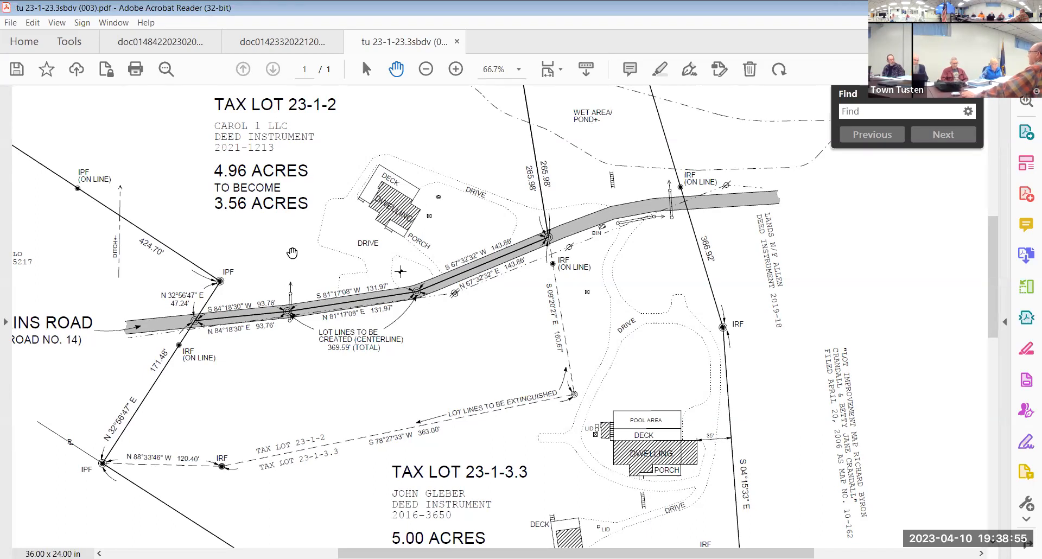
mouse_move(343, 332)
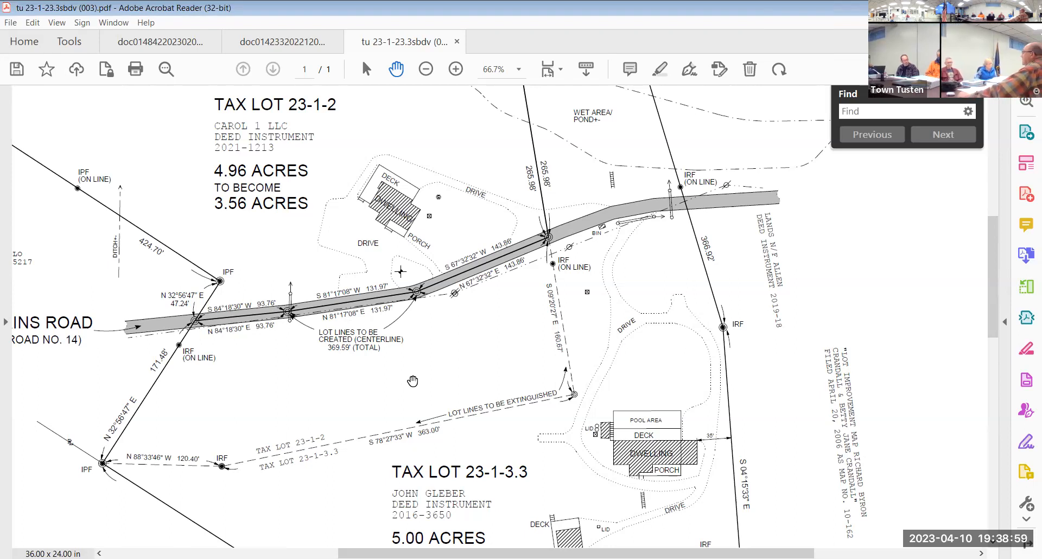
Step: Scroll the map so the TO BECOME line under Tax Lot 23-1-3.3's 5.00 acres shows
scroll(down, 3)
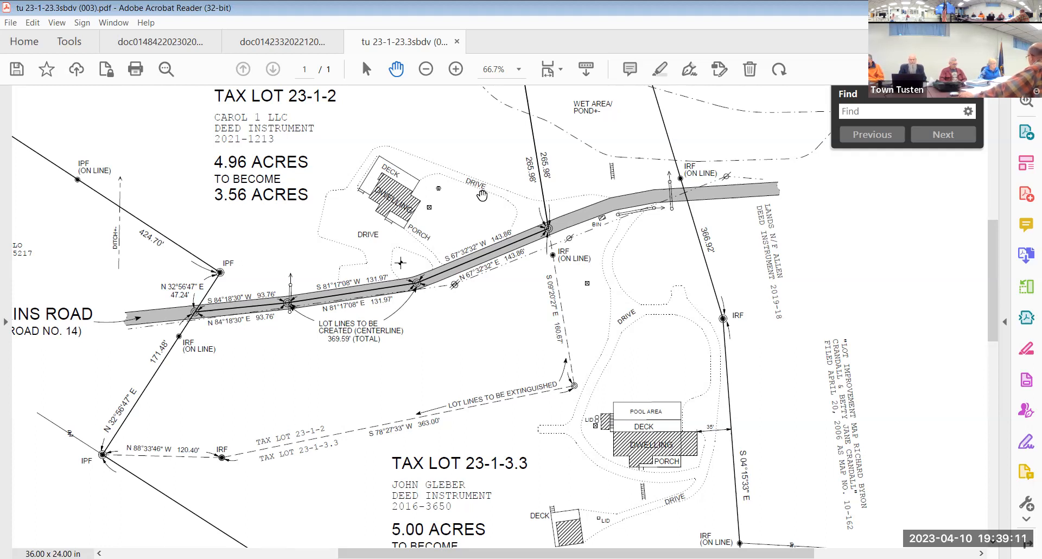
mouse_move(393, 316)
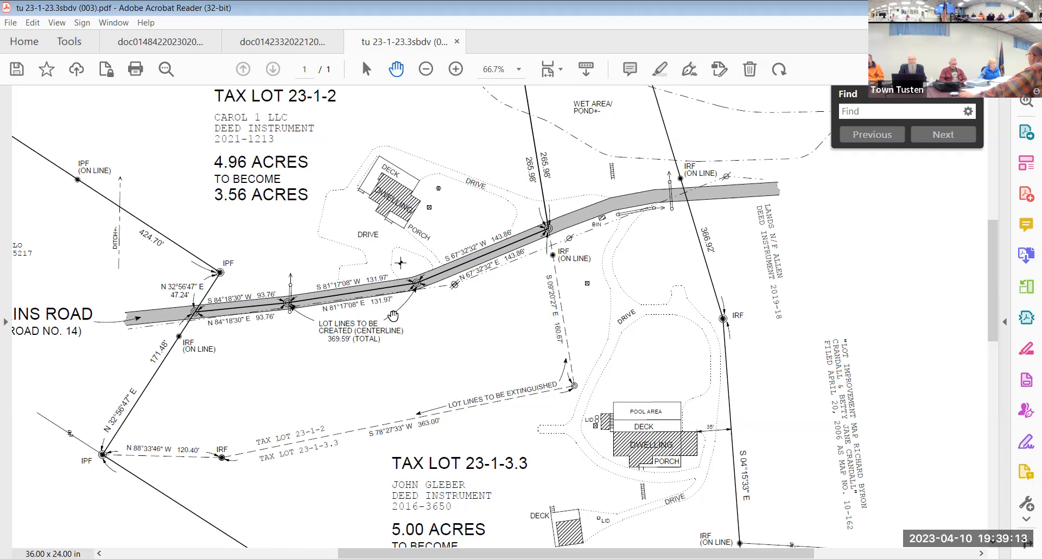
mouse_move(453, 341)
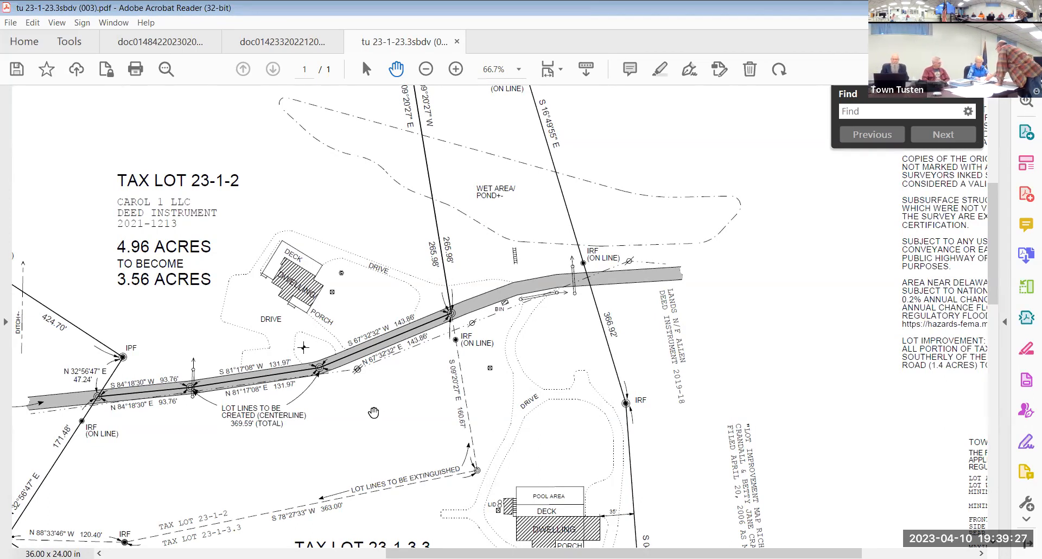
mouse_move(369, 431)
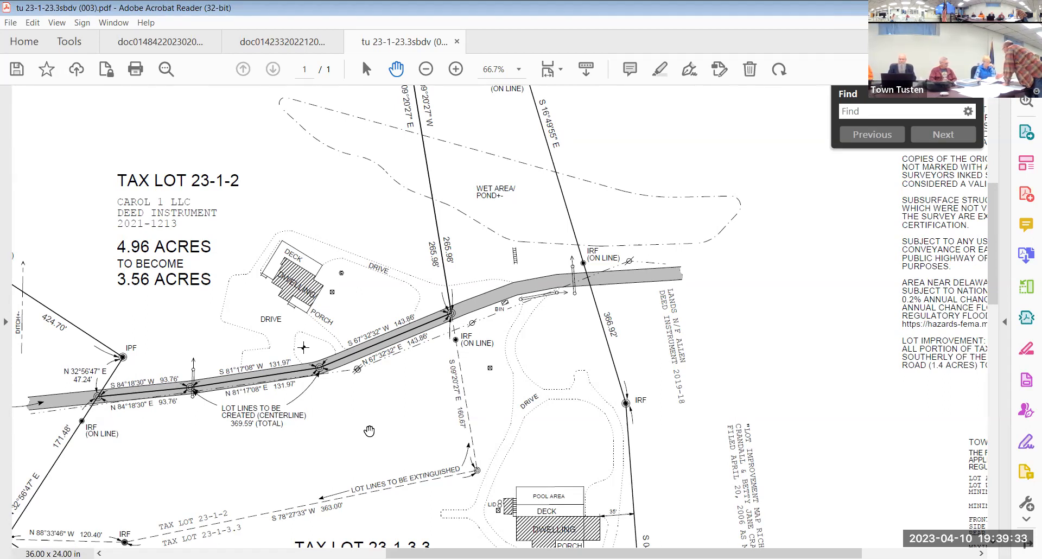
Step: Zoom the survey map out from 66.7% to 50% so both tax lots and the road fit
scroll(down, 3)
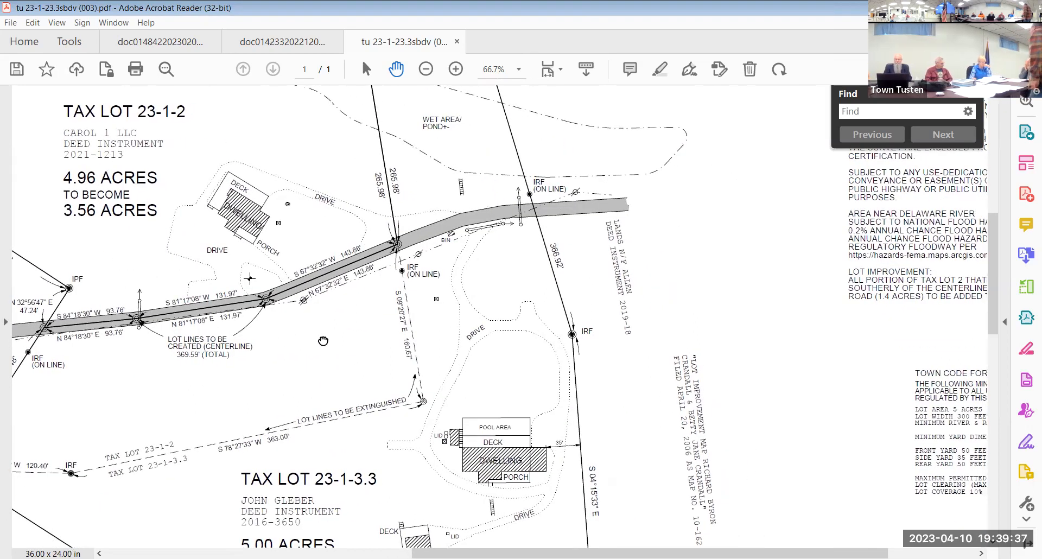
mouse_move(339, 341)
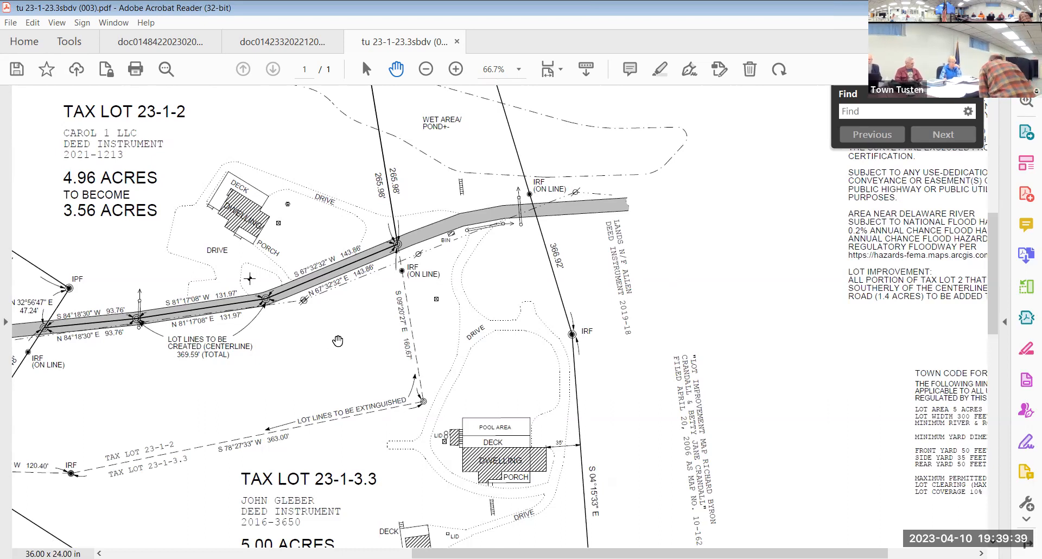
mouse_move(342, 333)
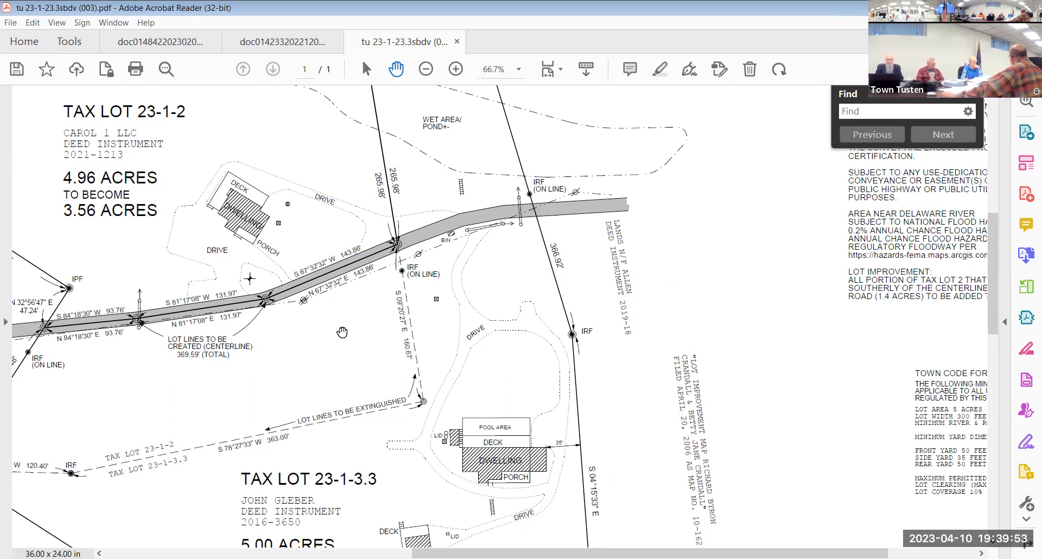
mouse_move(405, 310)
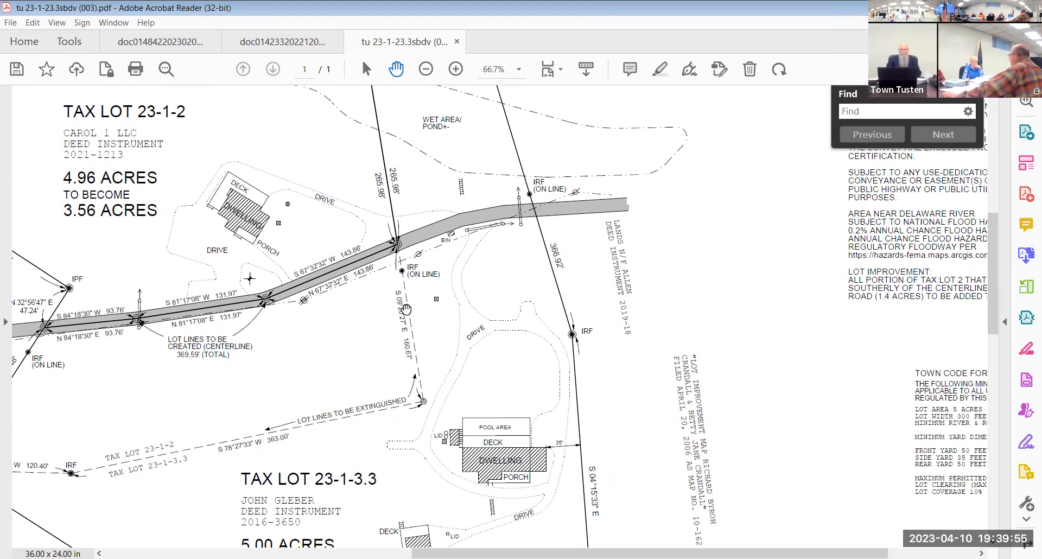
mouse_move(413, 218)
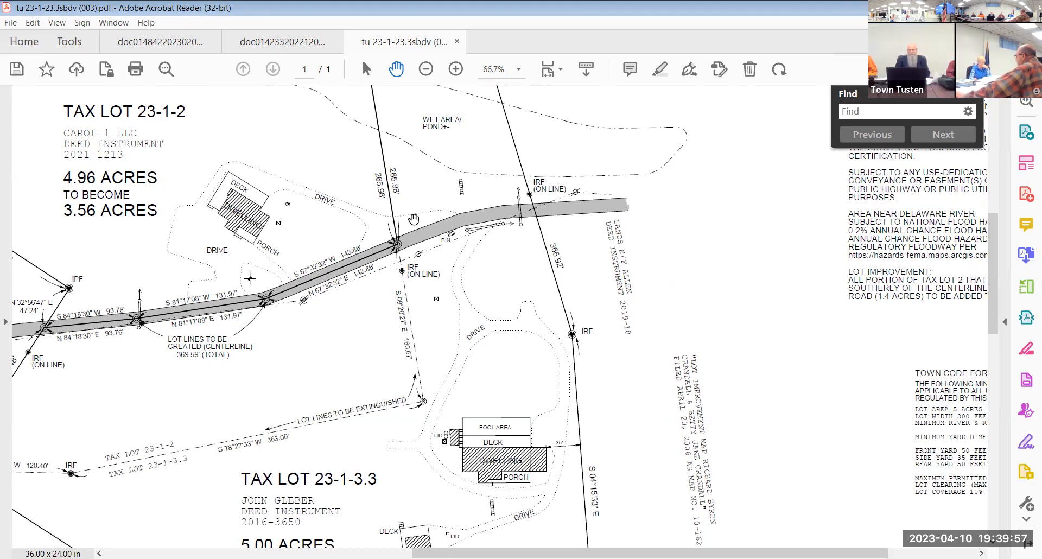
mouse_move(405, 198)
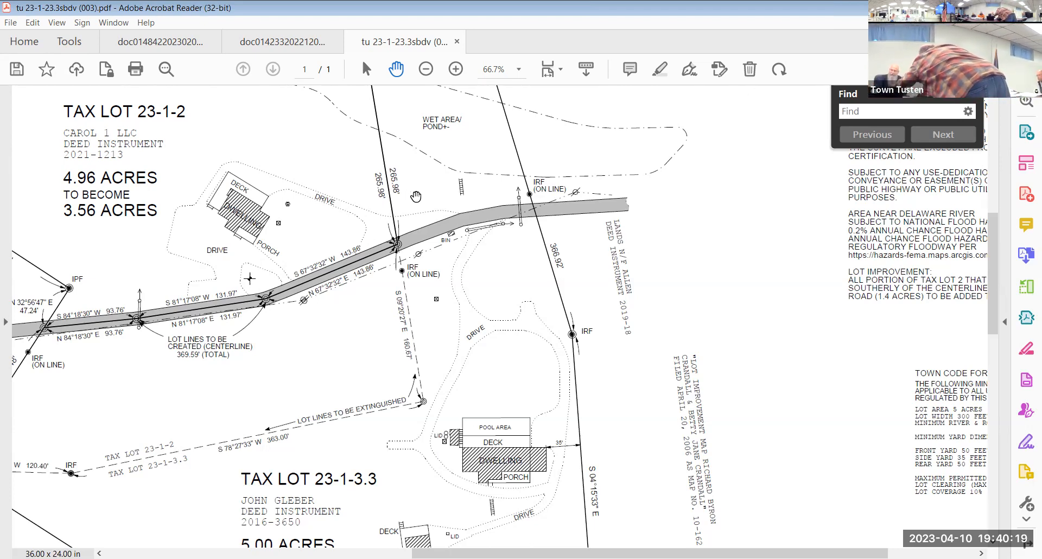
mouse_move(441, 252)
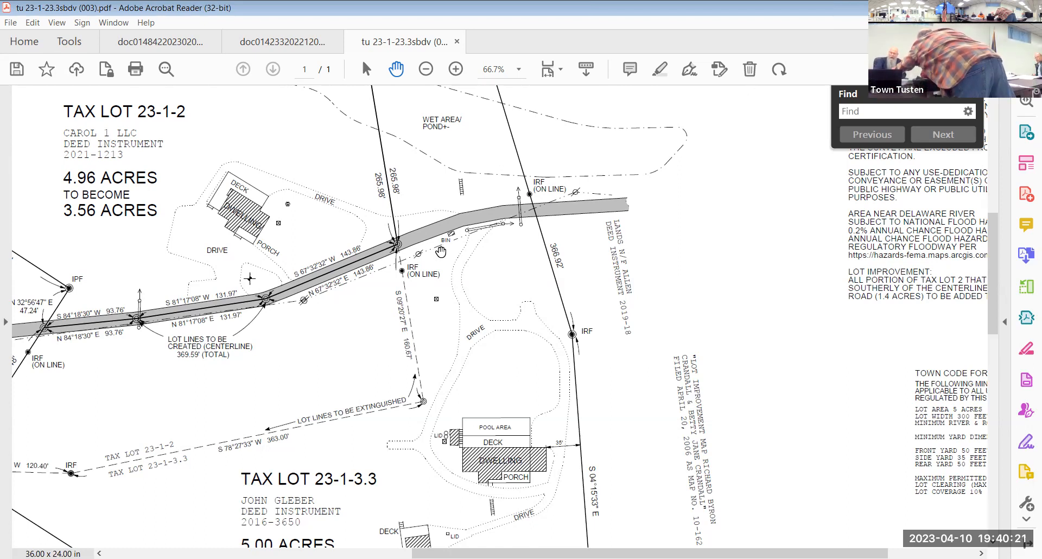
mouse_move(441, 279)
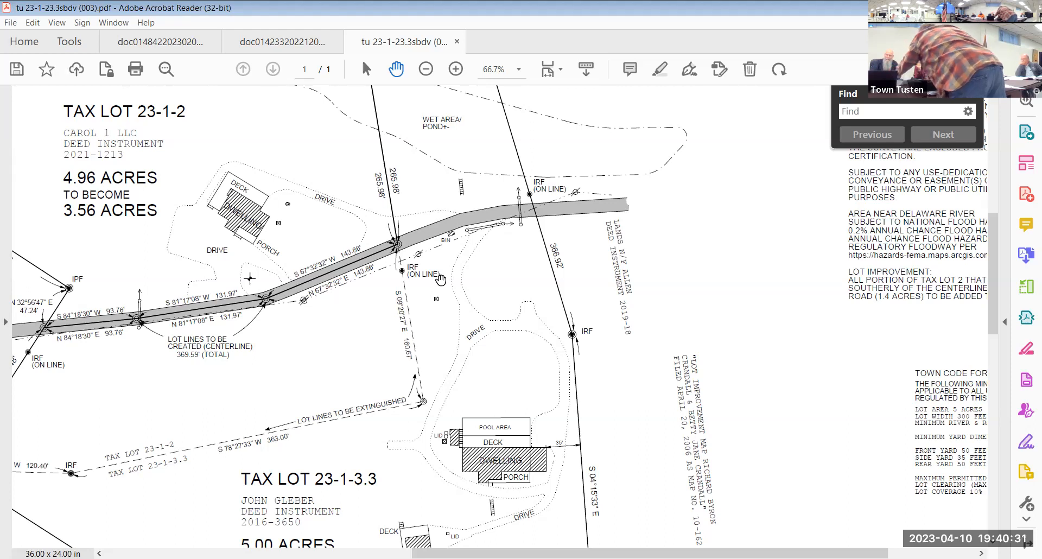
mouse_move(360, 304)
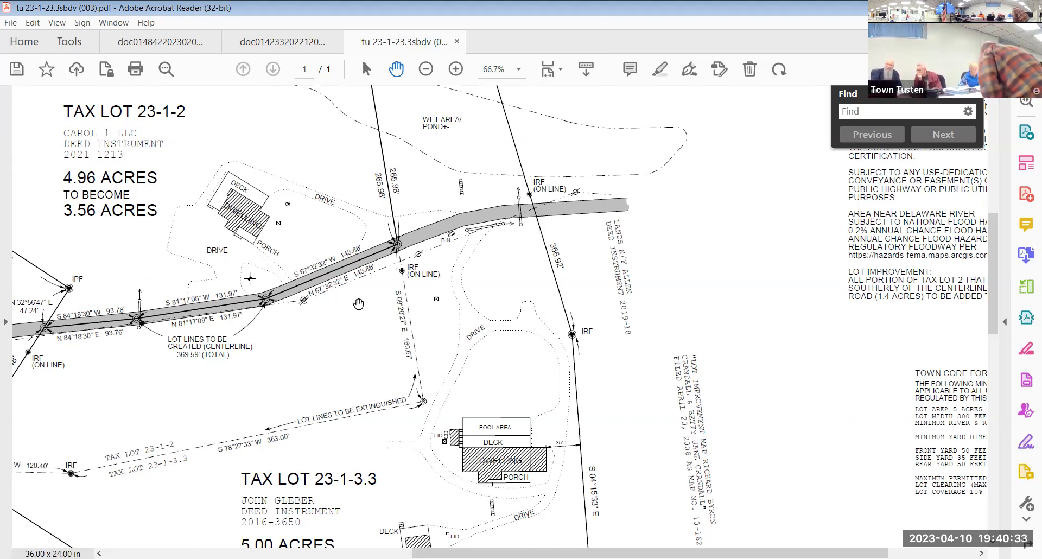
mouse_move(209, 363)
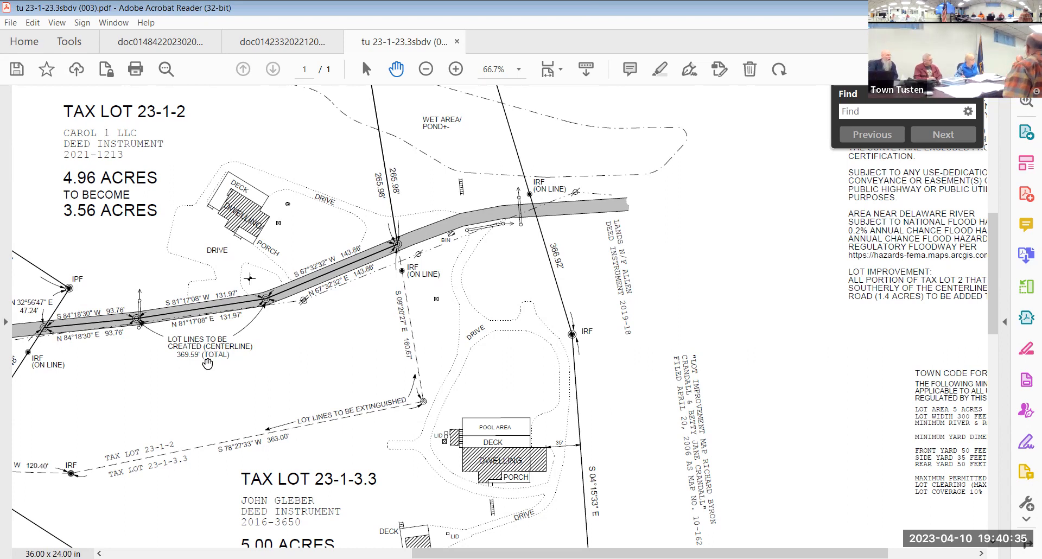
mouse_move(258, 372)
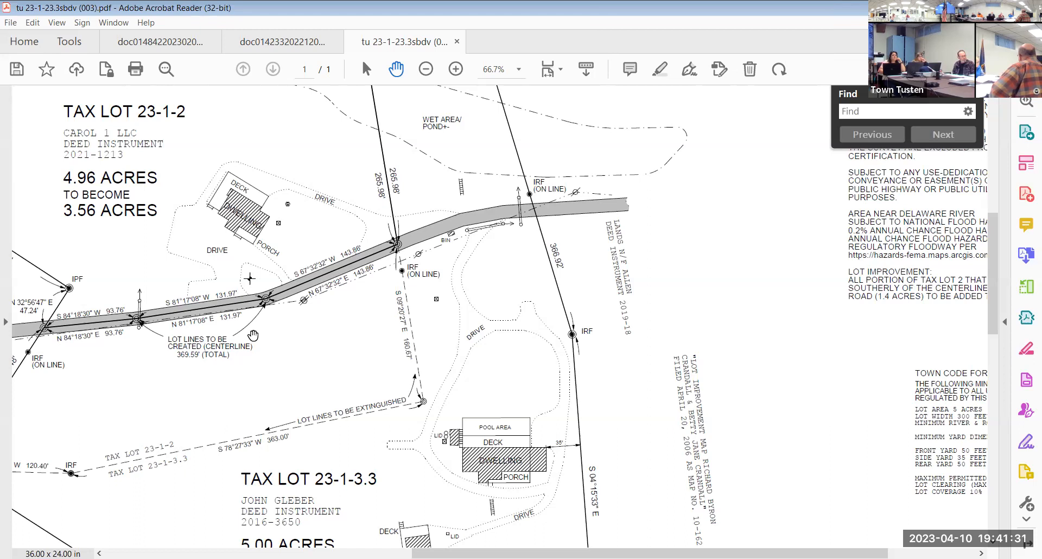
mouse_move(274, 332)
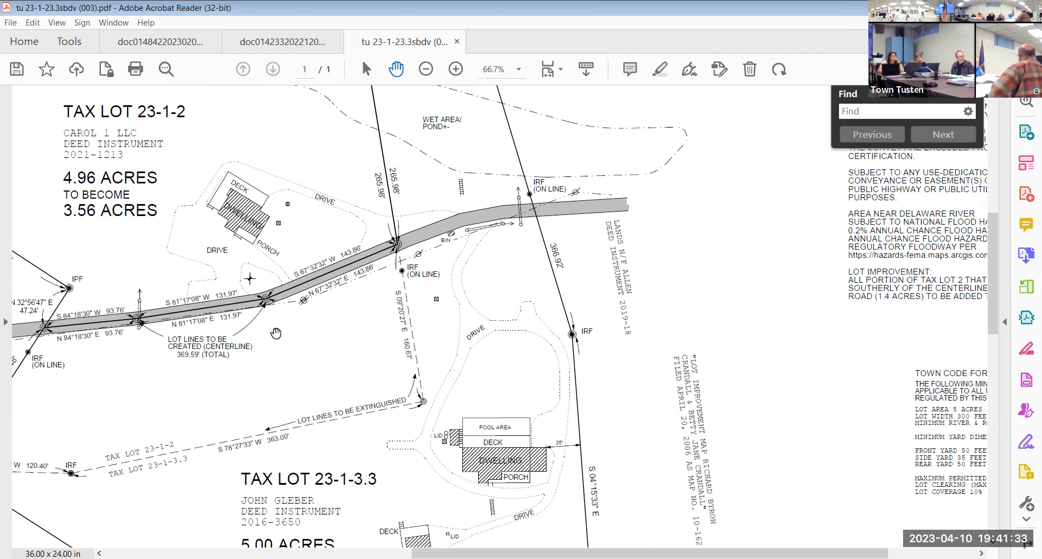
mouse_move(280, 342)
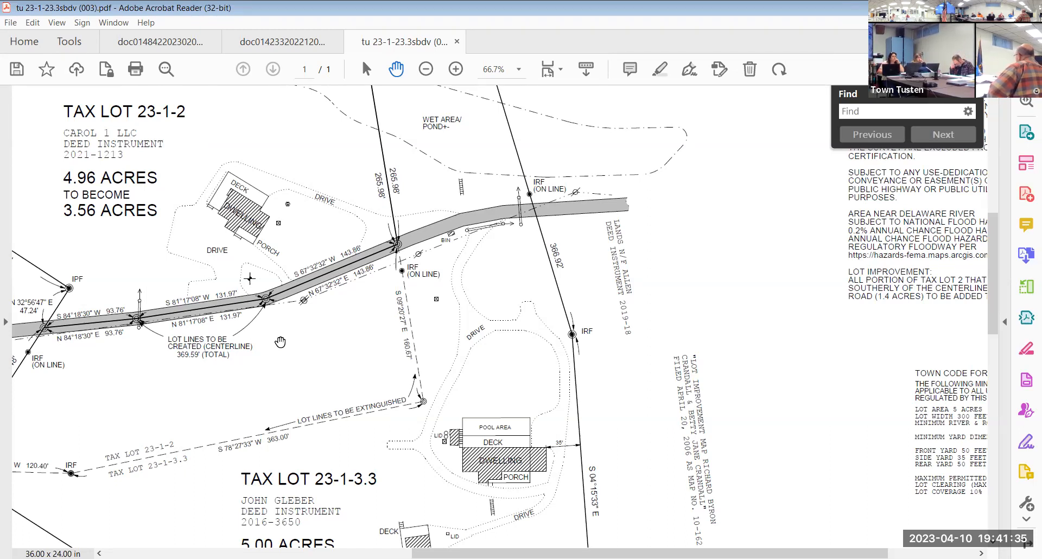
mouse_move(377, 116)
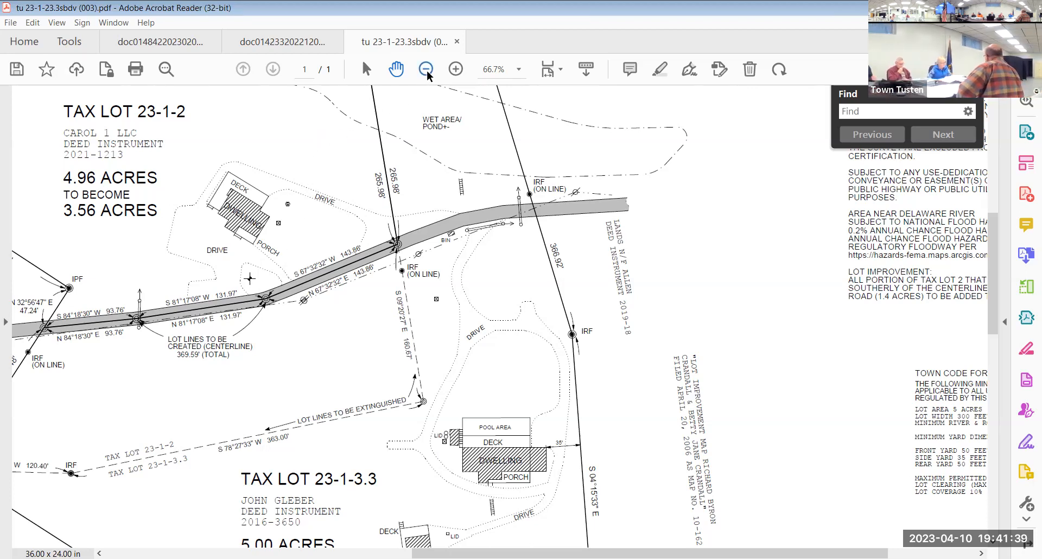
mouse_move(426, 70)
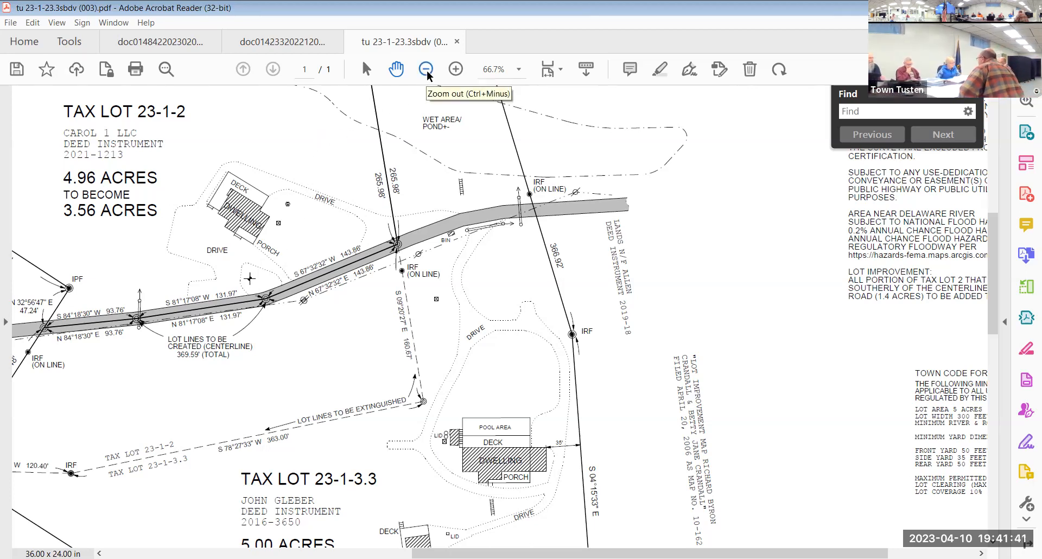
click(425, 69)
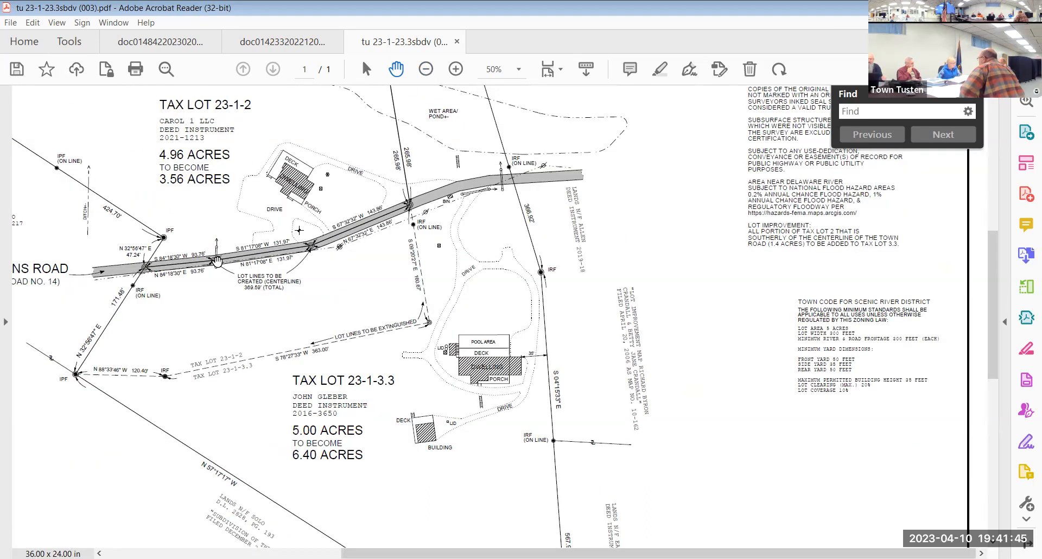
mouse_move(221, 291)
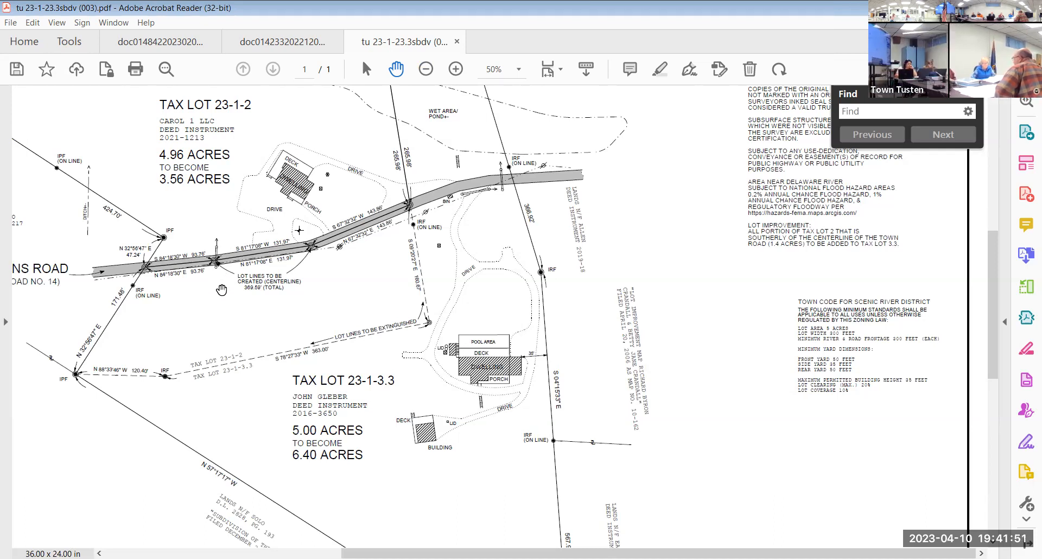
scroll(down, 3)
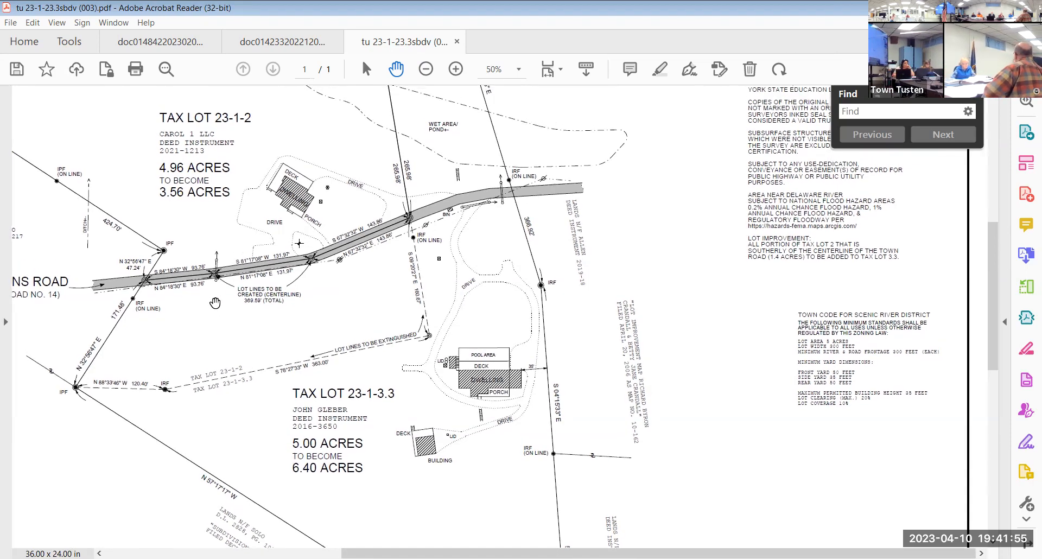
mouse_move(212, 347)
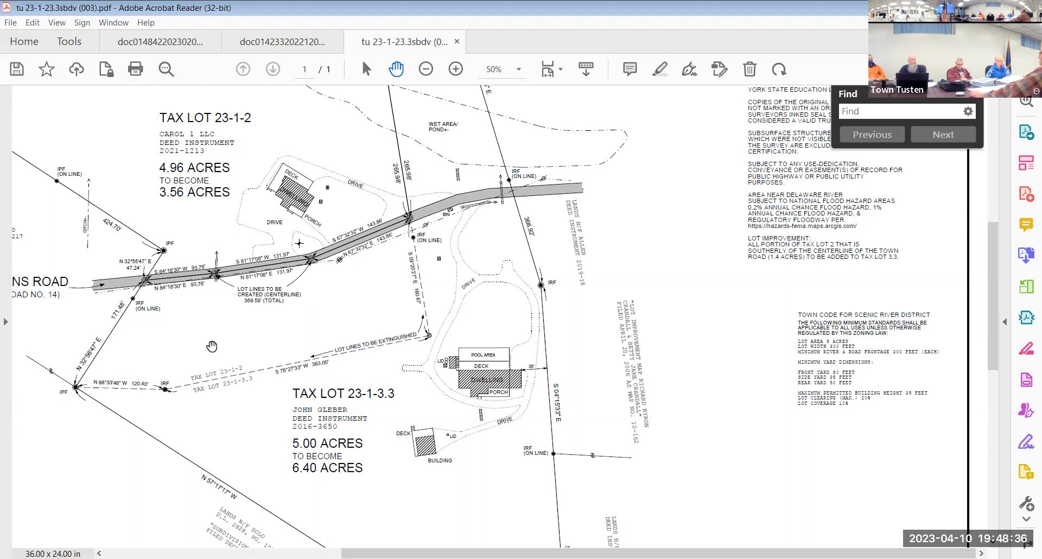
mouse_move(582, 280)
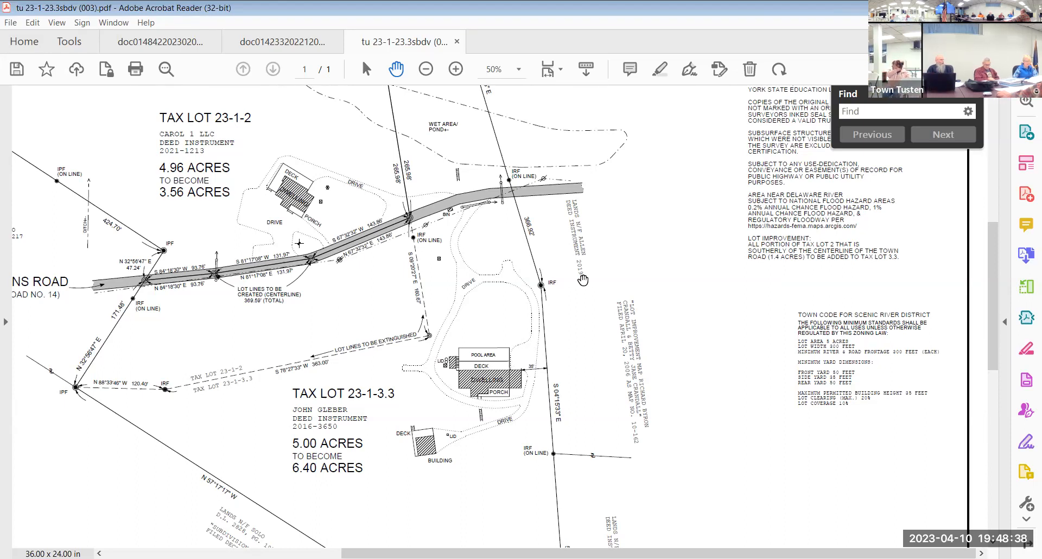
mouse_move(335, 88)
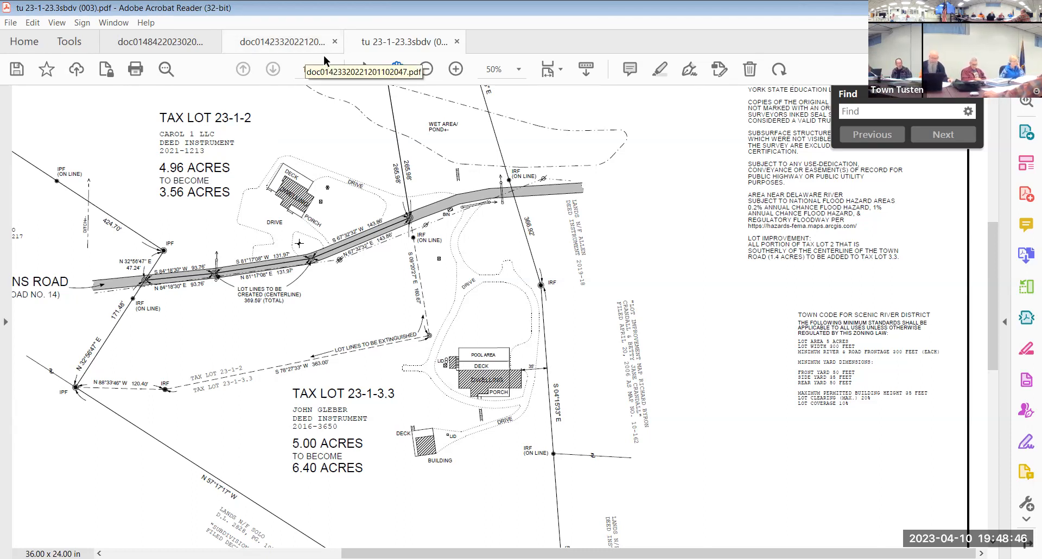
click(282, 41)
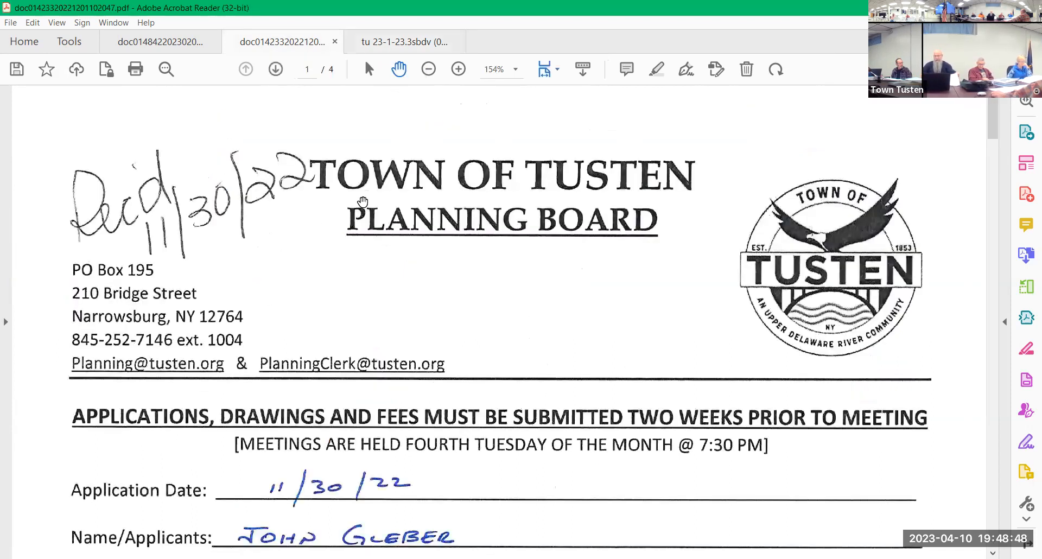
mouse_move(432, 315)
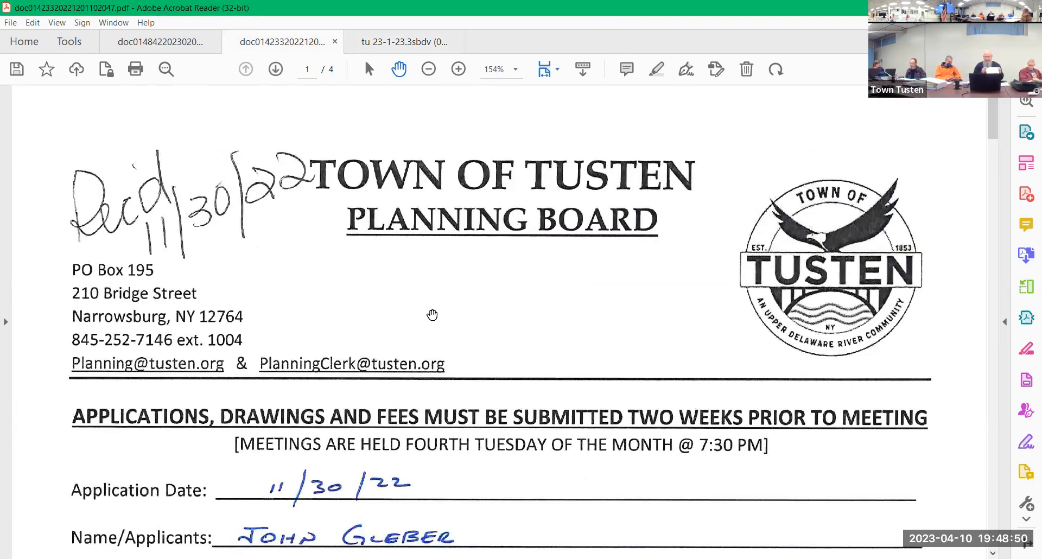
scroll(down, 3)
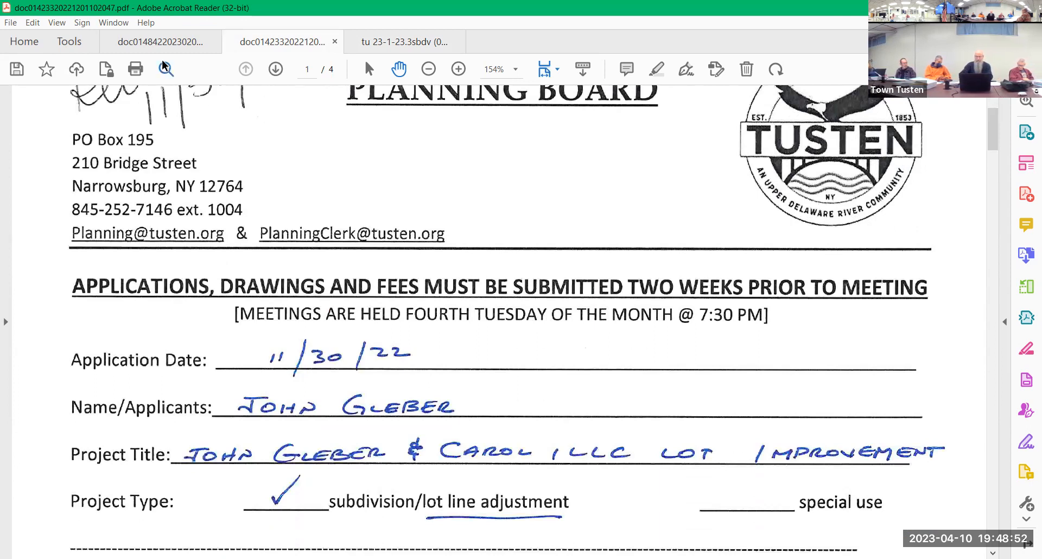
Step: Switch to the Zoning Board of Appeals application and scroll to its header on page 3 of 8
click(160, 42)
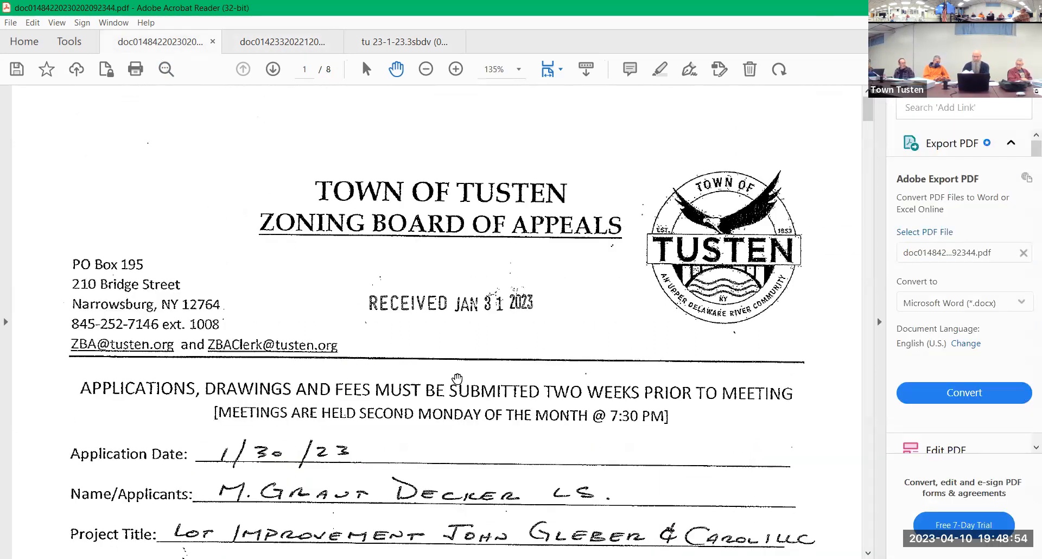
scroll(down, 3)
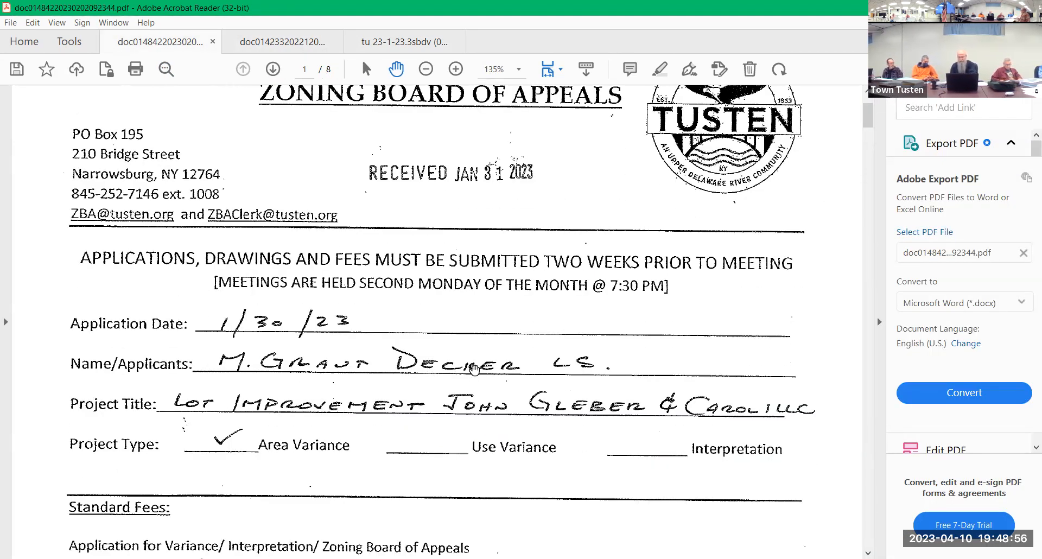
mouse_move(469, 337)
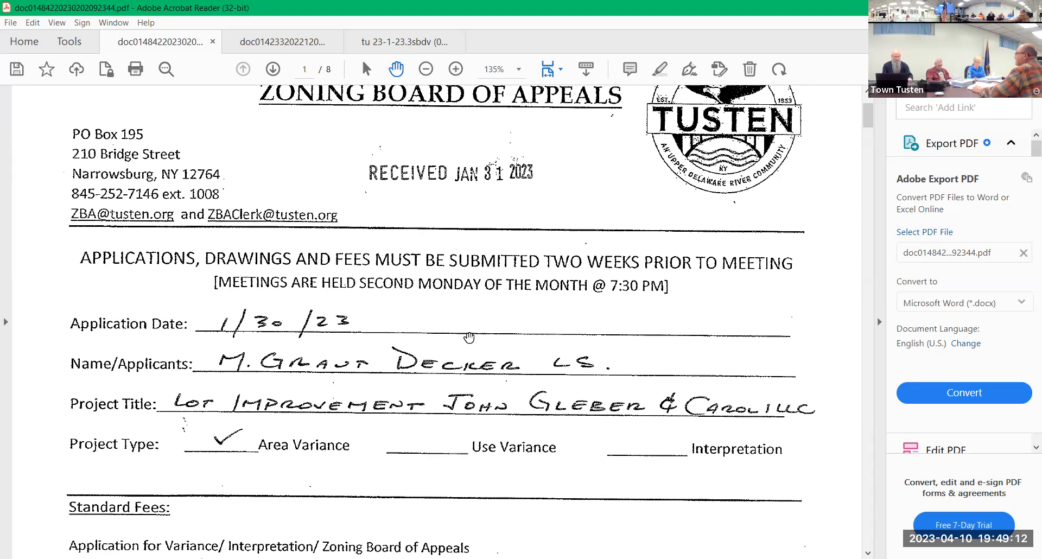
scroll(down, 3)
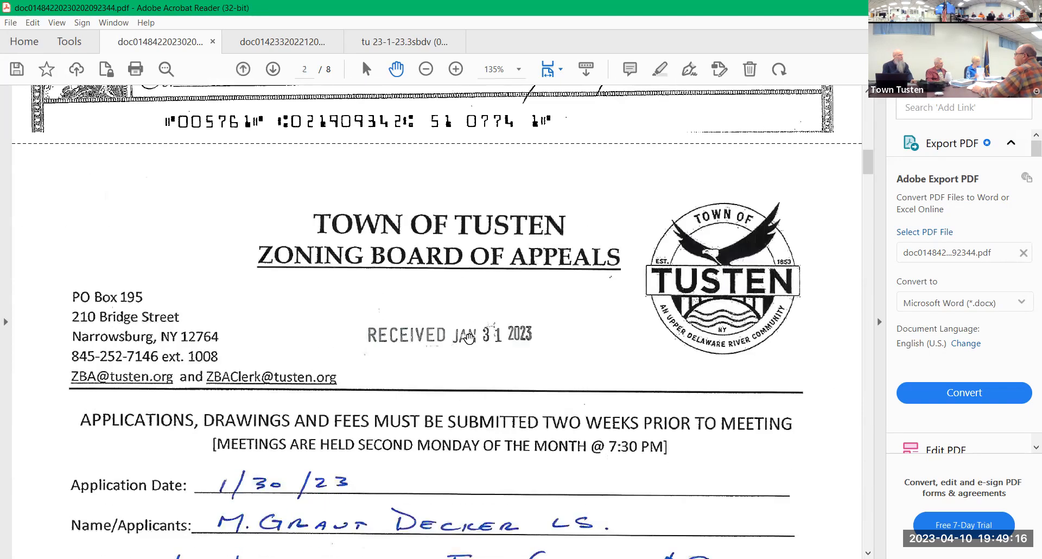
scroll(down, 3)
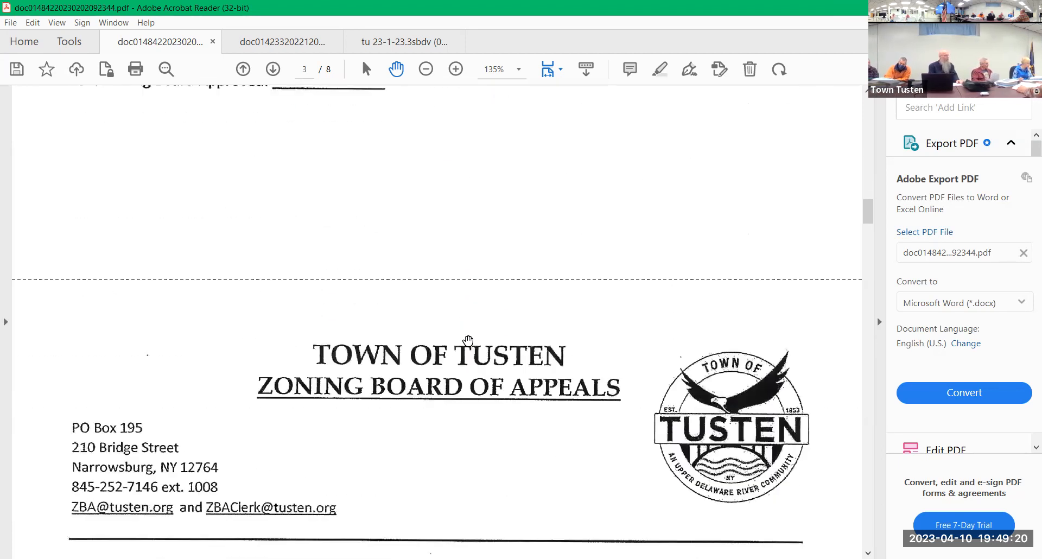
scroll(down, 3)
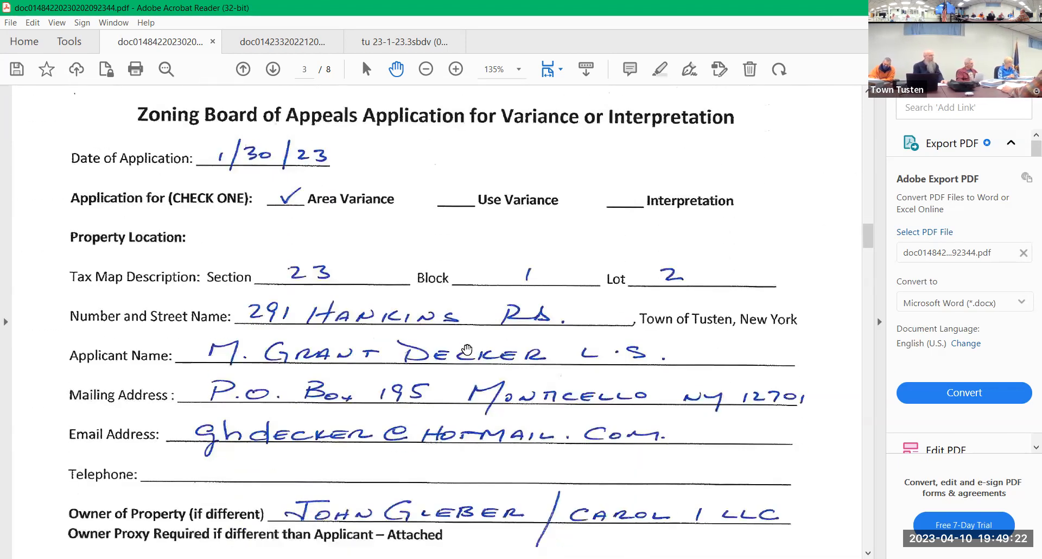
scroll(down, 3)
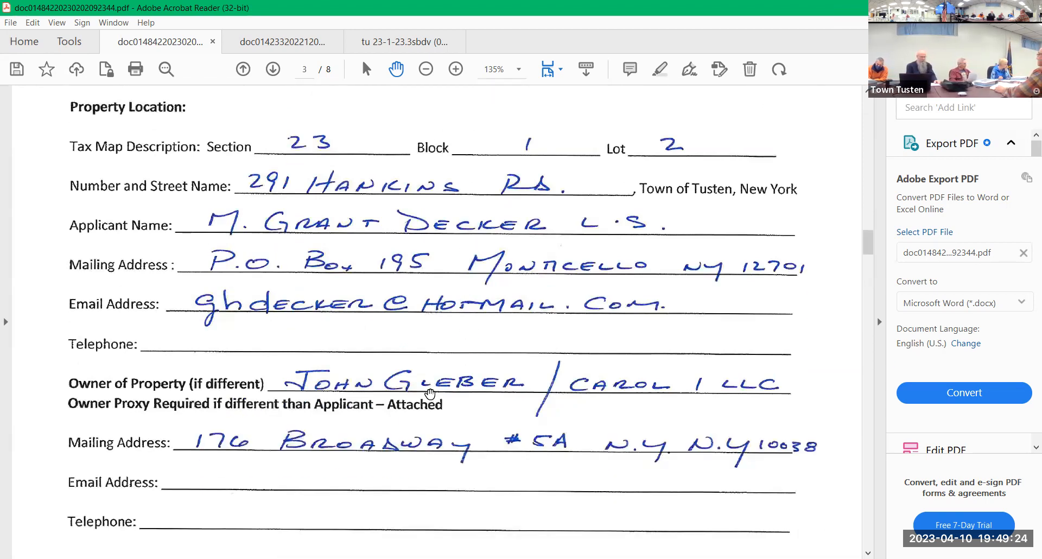
scroll(down, 3)
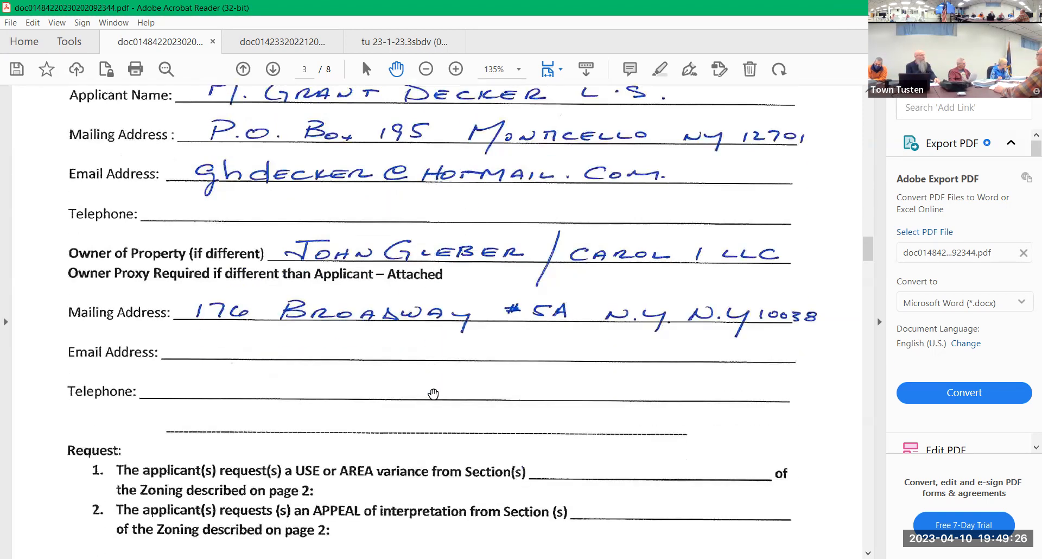
scroll(down, 3)
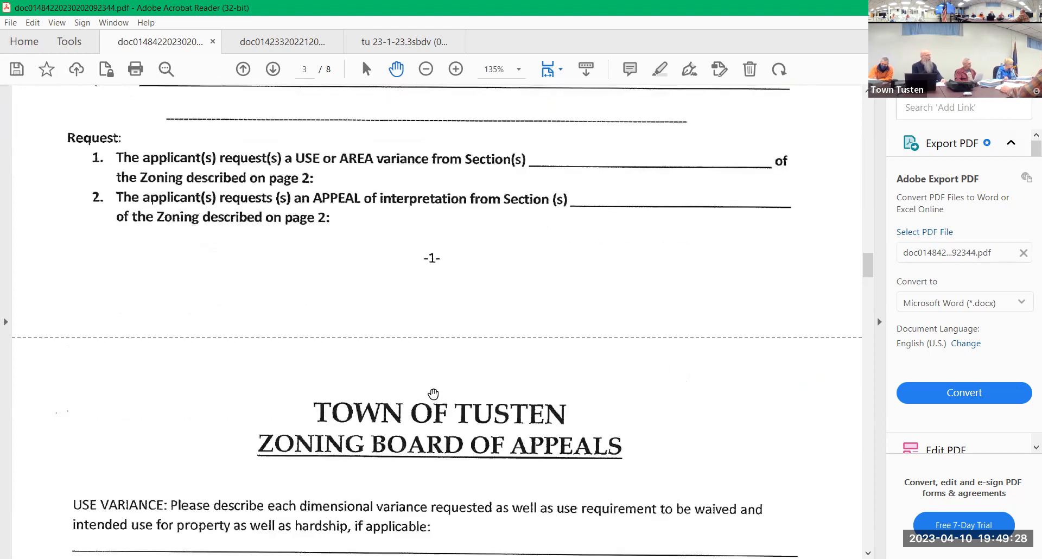
scroll(down, 3)
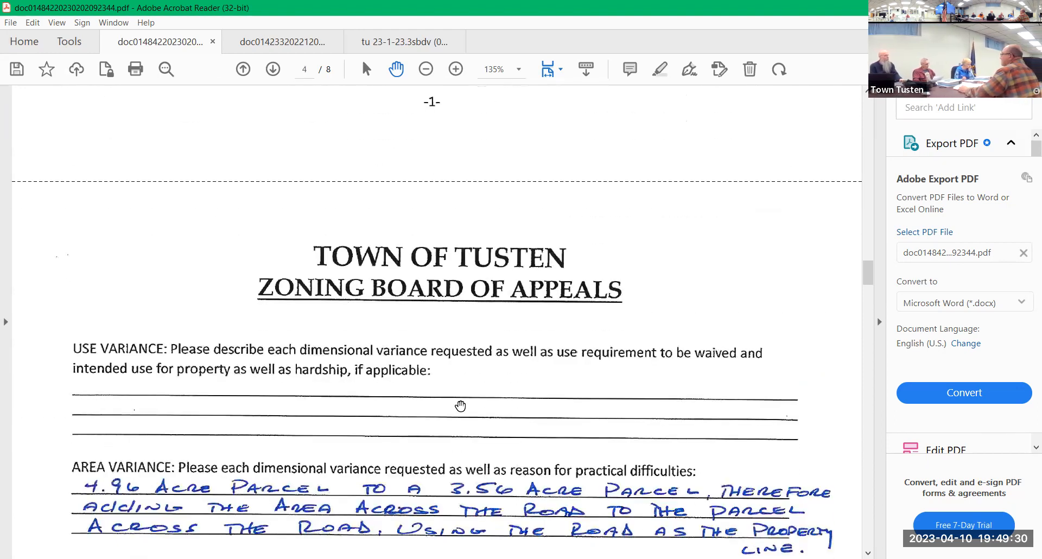
scroll(down, 3)
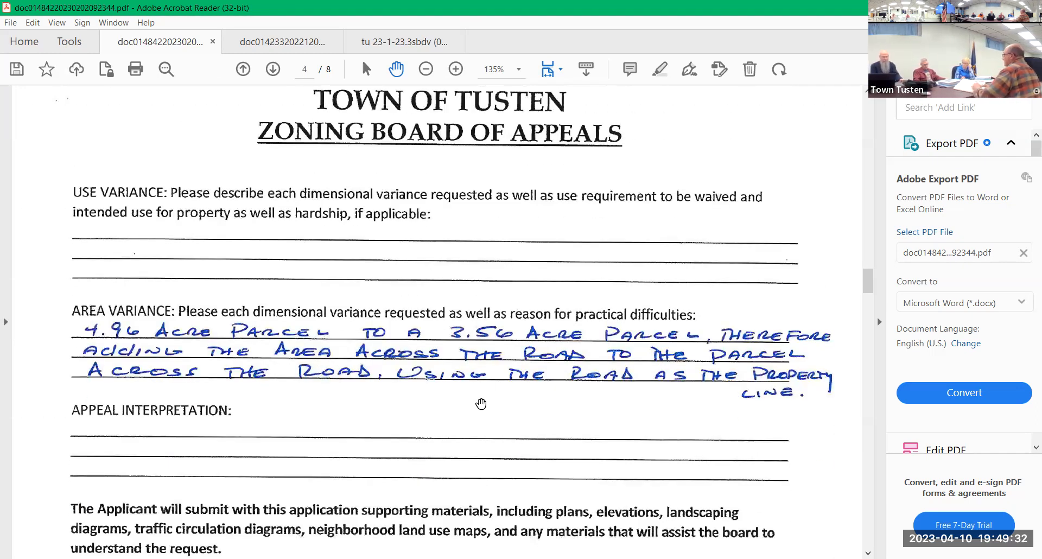
scroll(down, 3)
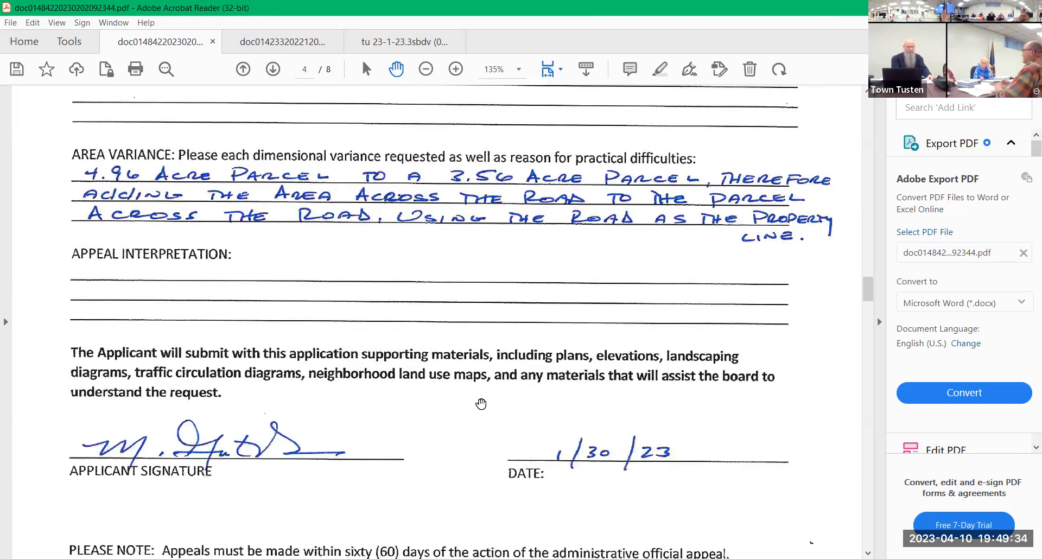
scroll(down, 3)
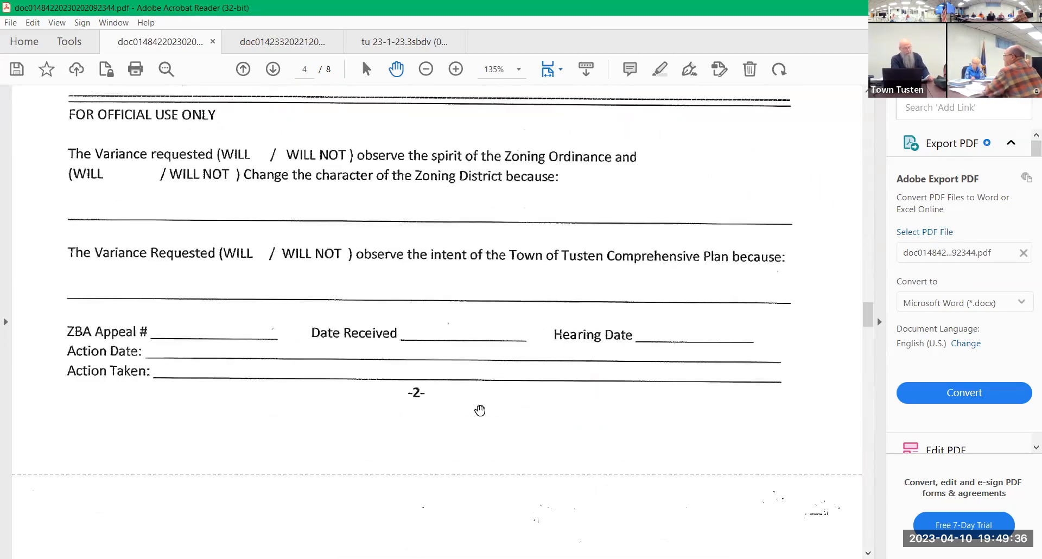
click(271, 70)
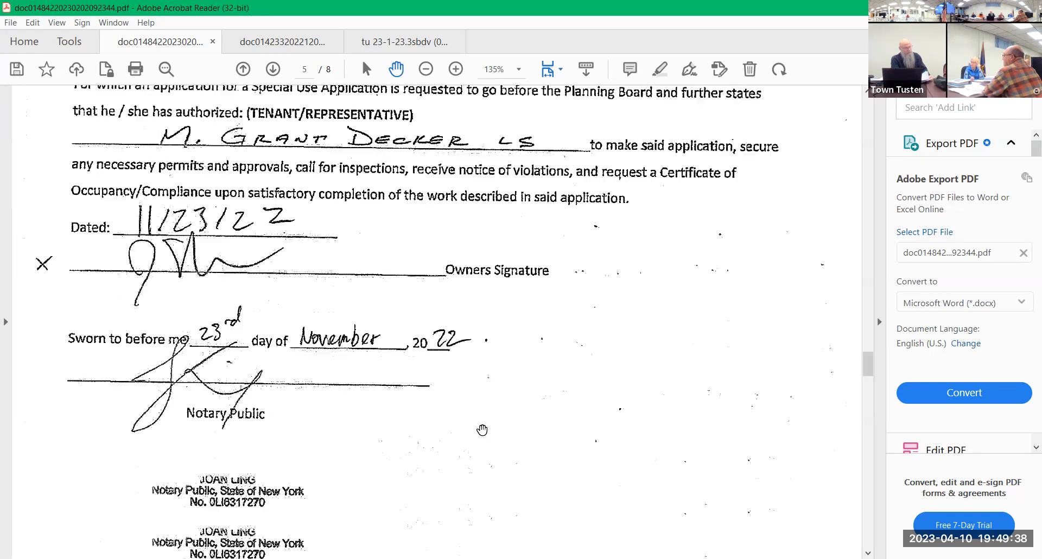
Step: Go to page 6 and scroll the Short Environmental Assessment Form to acreage and land-use questions 1-4
click(271, 69)
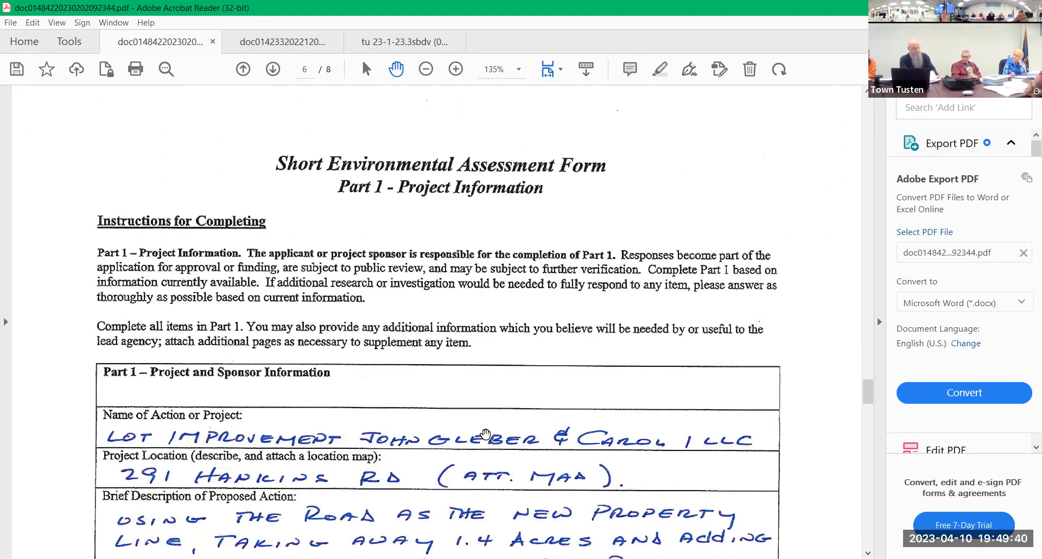
mouse_move(581, 397)
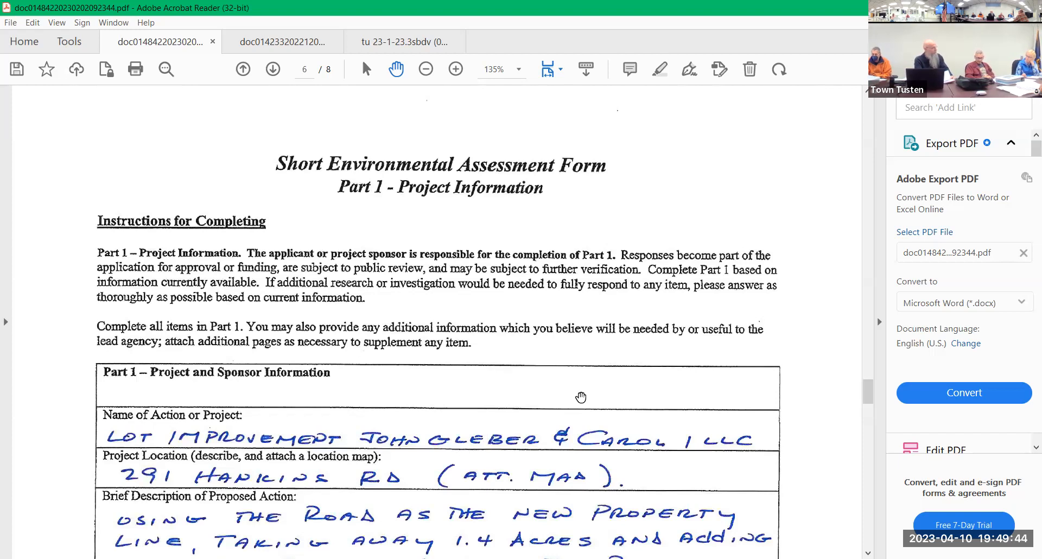
scroll(down, 3)
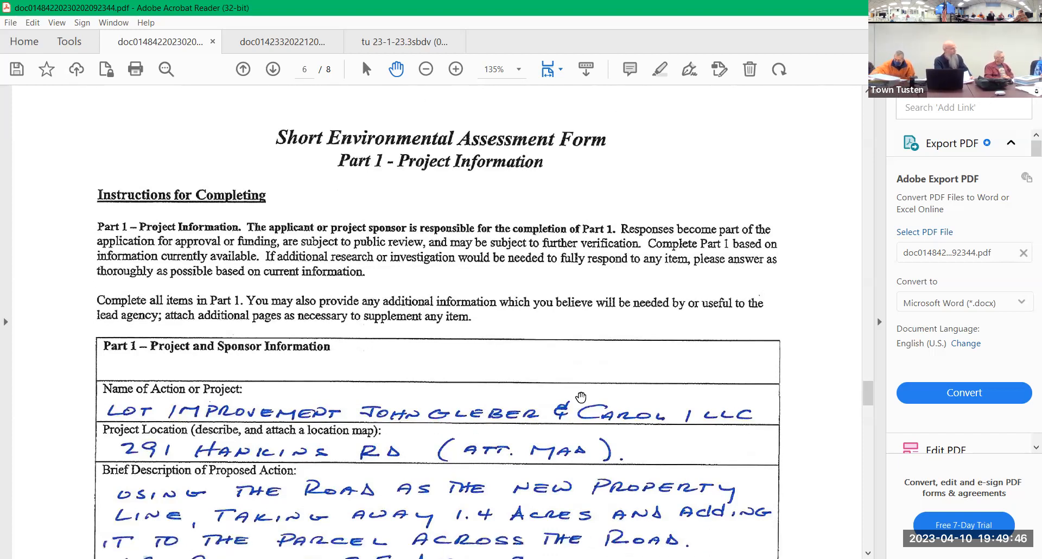
scroll(down, 3)
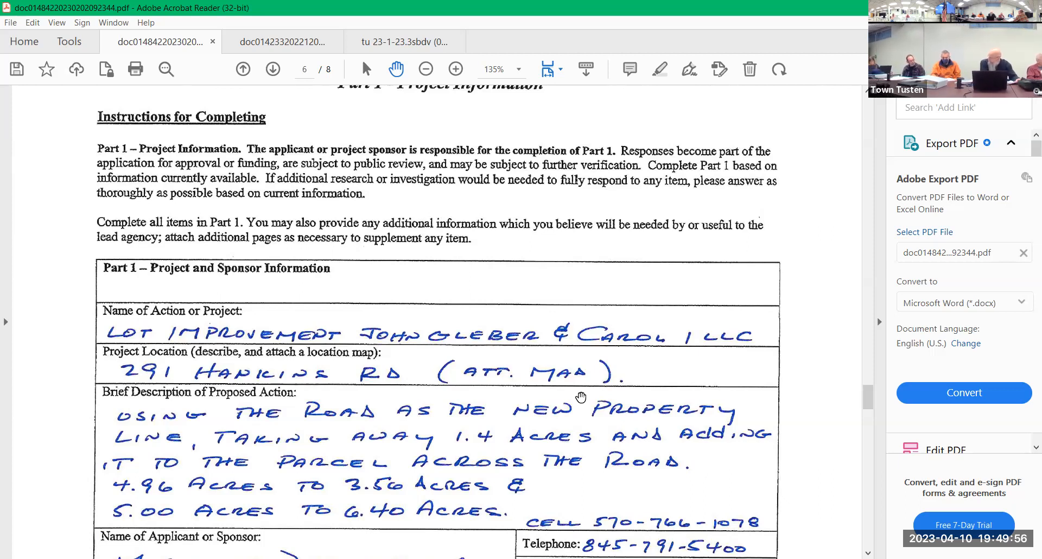
scroll(down, 3)
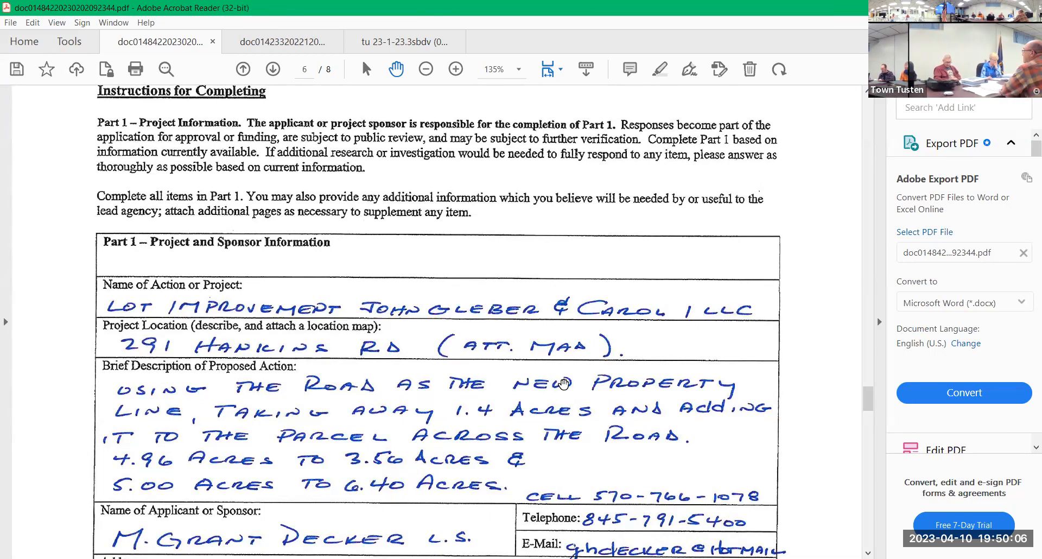
scroll(down, 3)
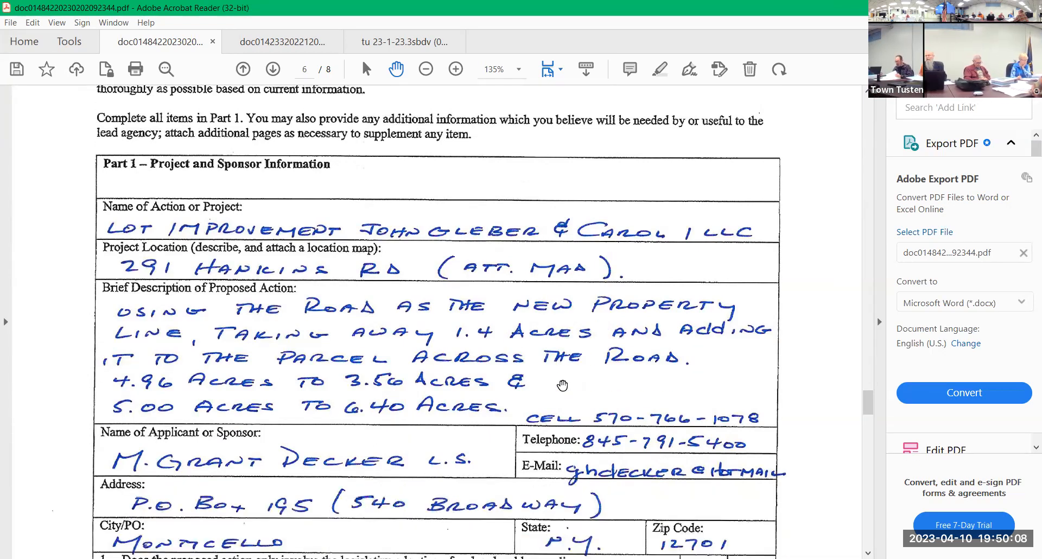
mouse_move(551, 366)
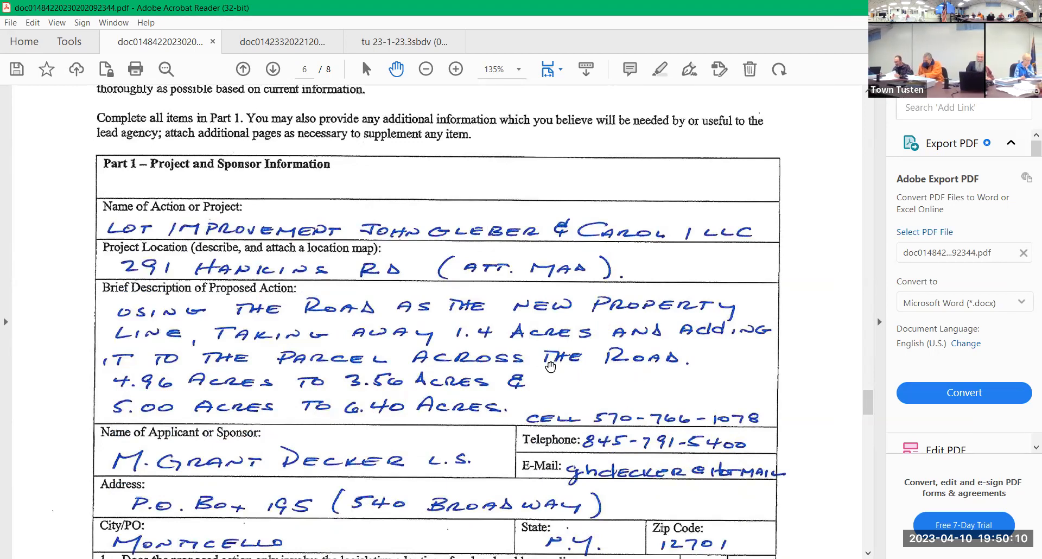
mouse_move(561, 345)
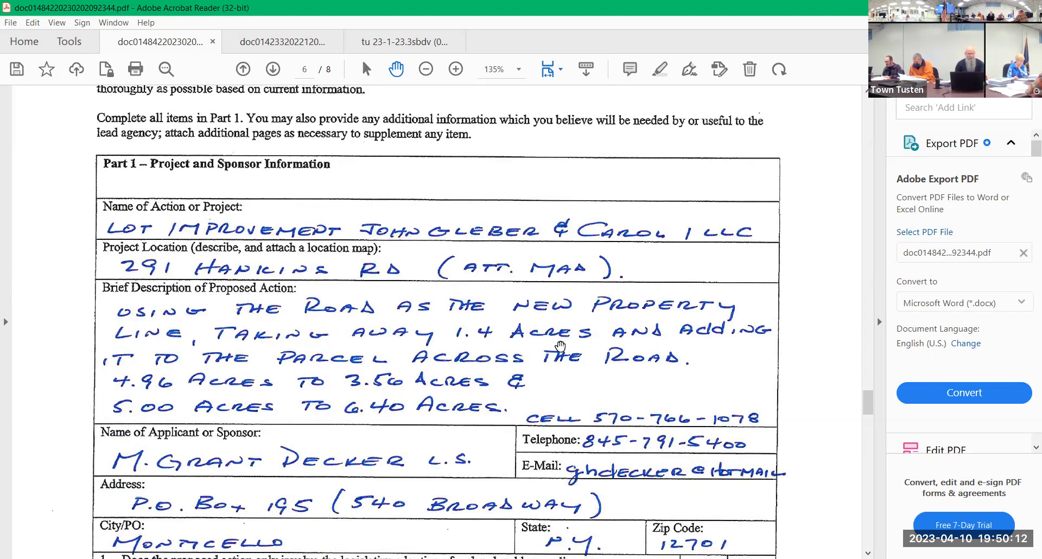
scroll(down, 3)
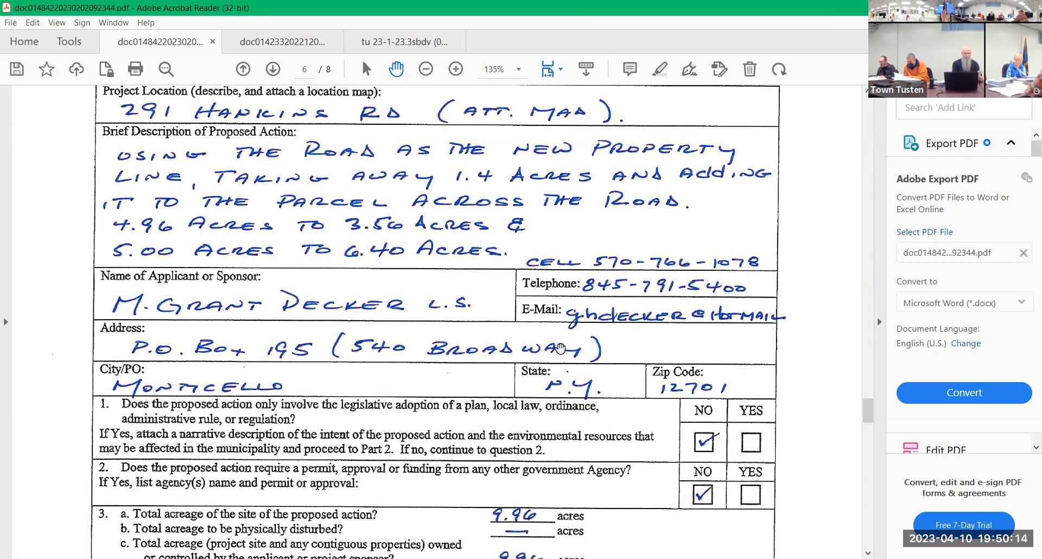
scroll(down, 3)
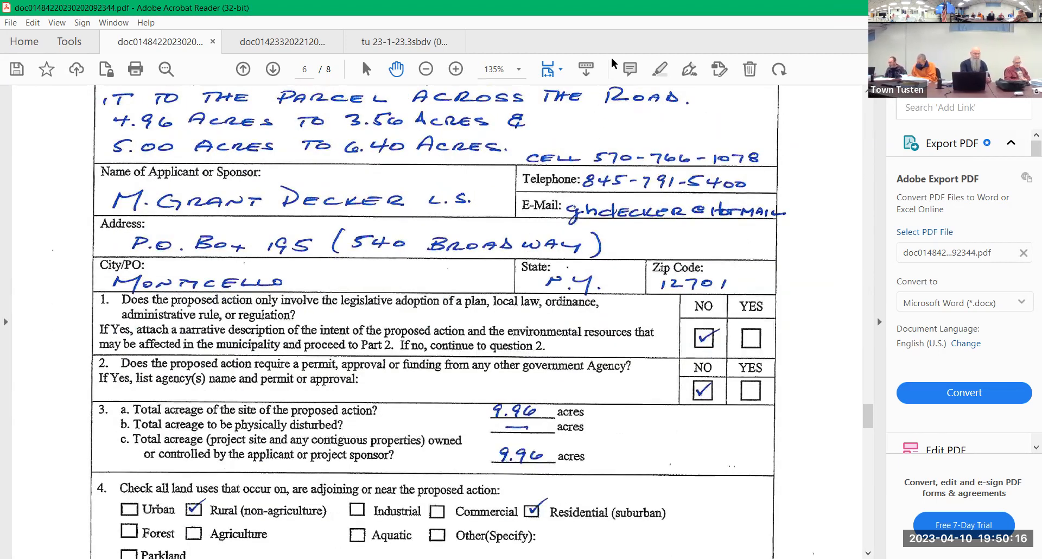